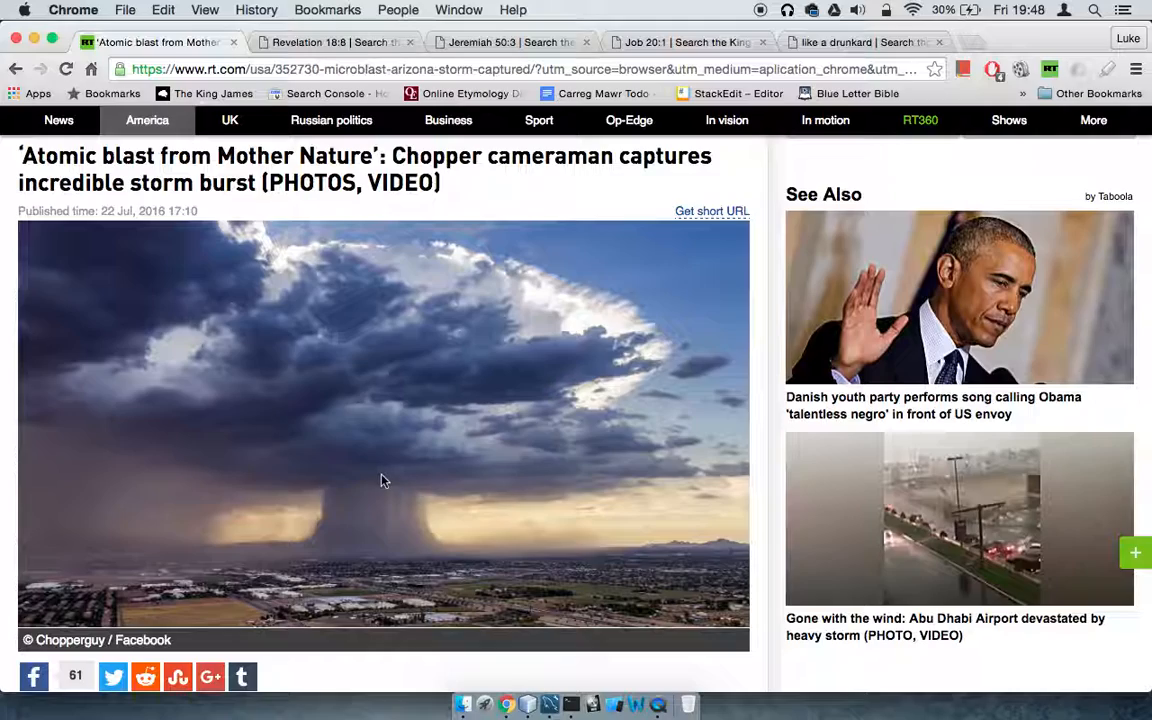
Bring up Revelation 18:8 and read its burning-with-fire verse and surrounding verses 7–12
{"action": "scroll", "scroll_direction": "down", "scroll_amount": 3}
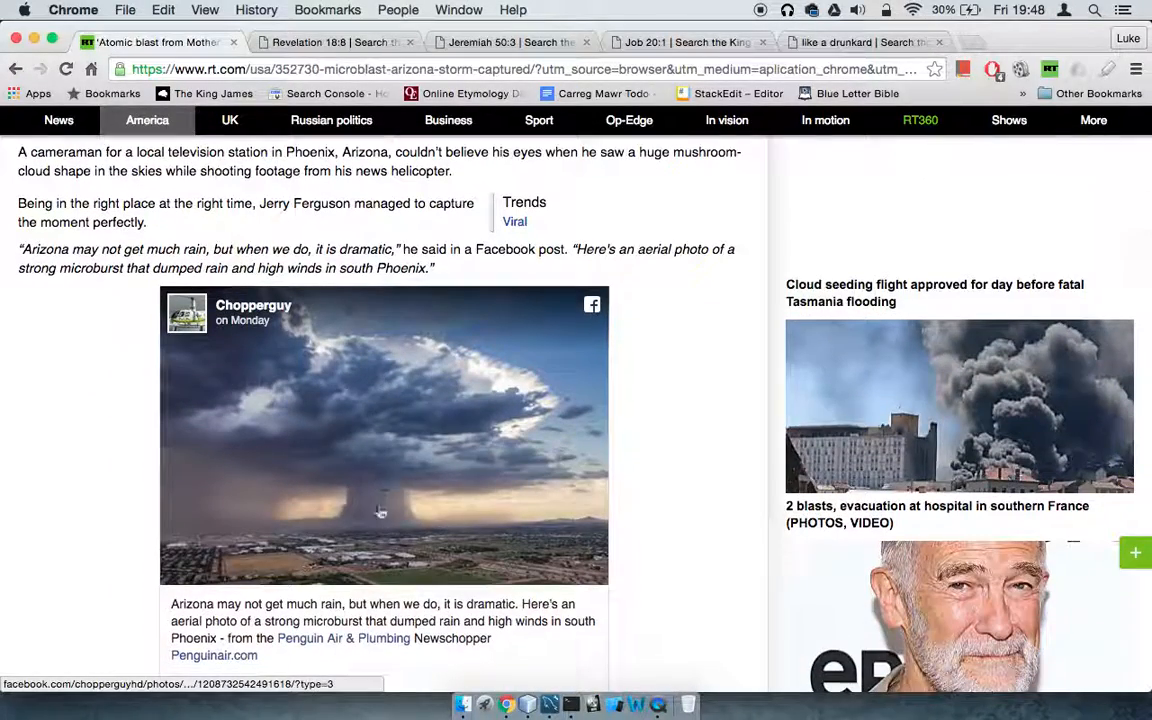
{"action": "scroll", "scroll_direction": "down", "scroll_amount": 3}
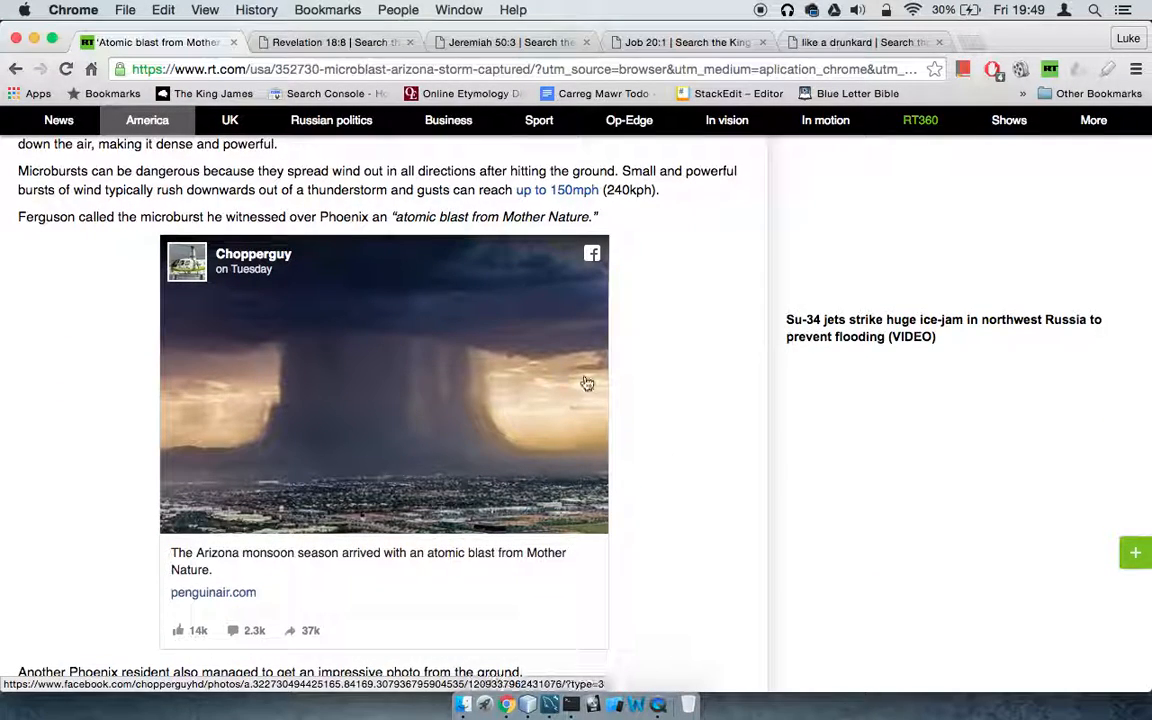
{"action": "mouse_move", "coordinate": [606, 408]}
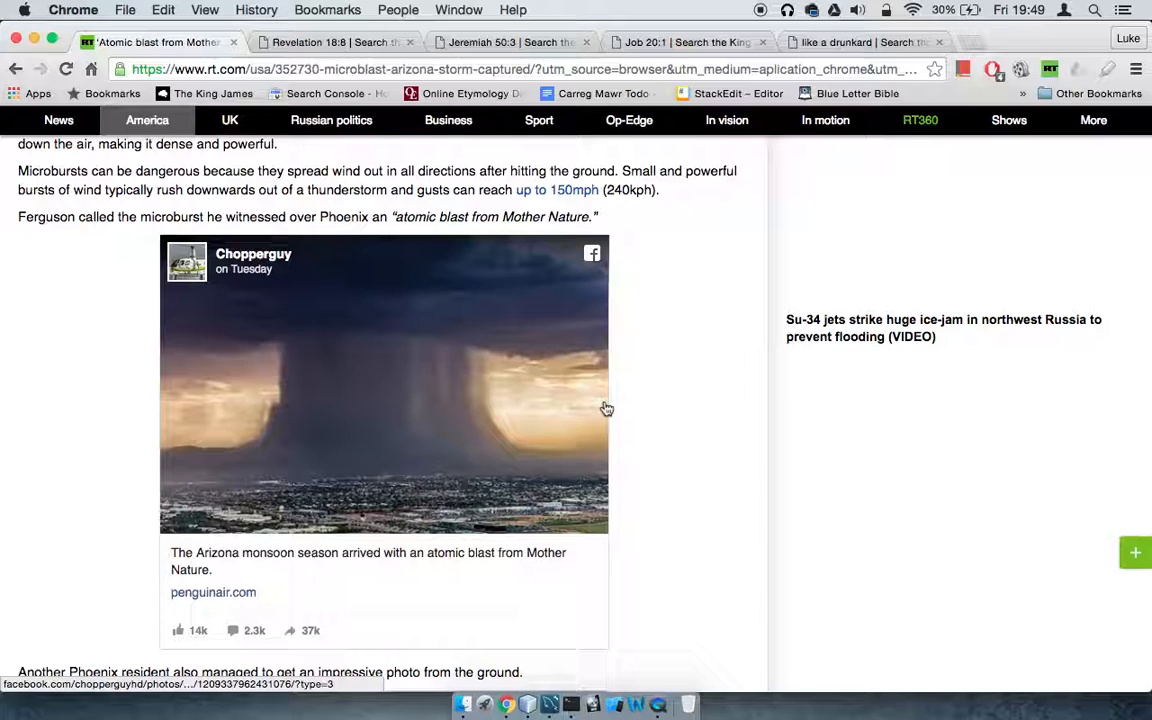
{"action": "mouse_move", "coordinate": [524, 432]}
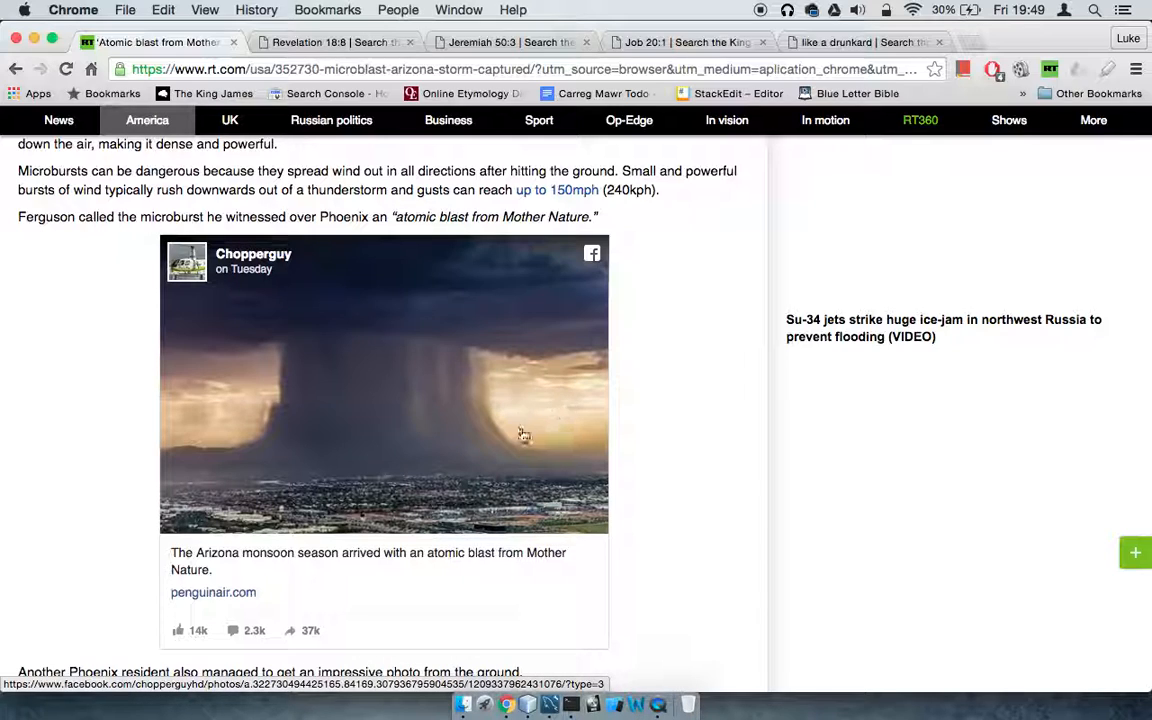
{"action": "mouse_move", "coordinate": [372, 360]}
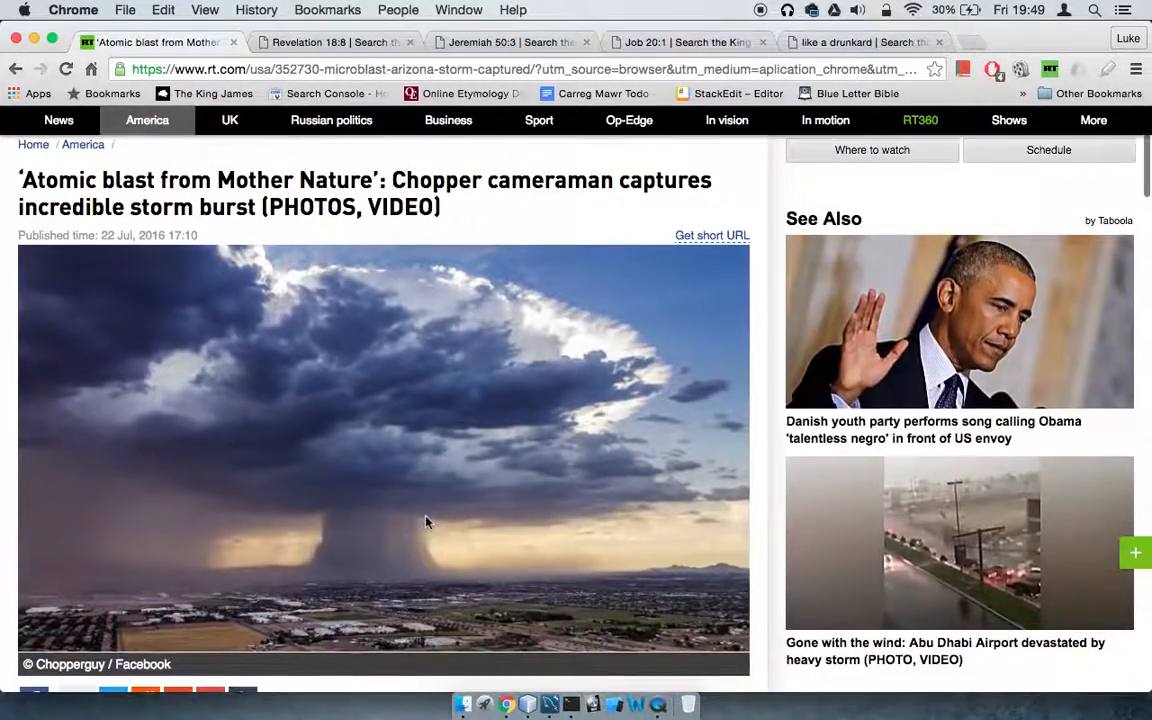
{"action": "scroll", "scroll_direction": "down", "scroll_amount": 3}
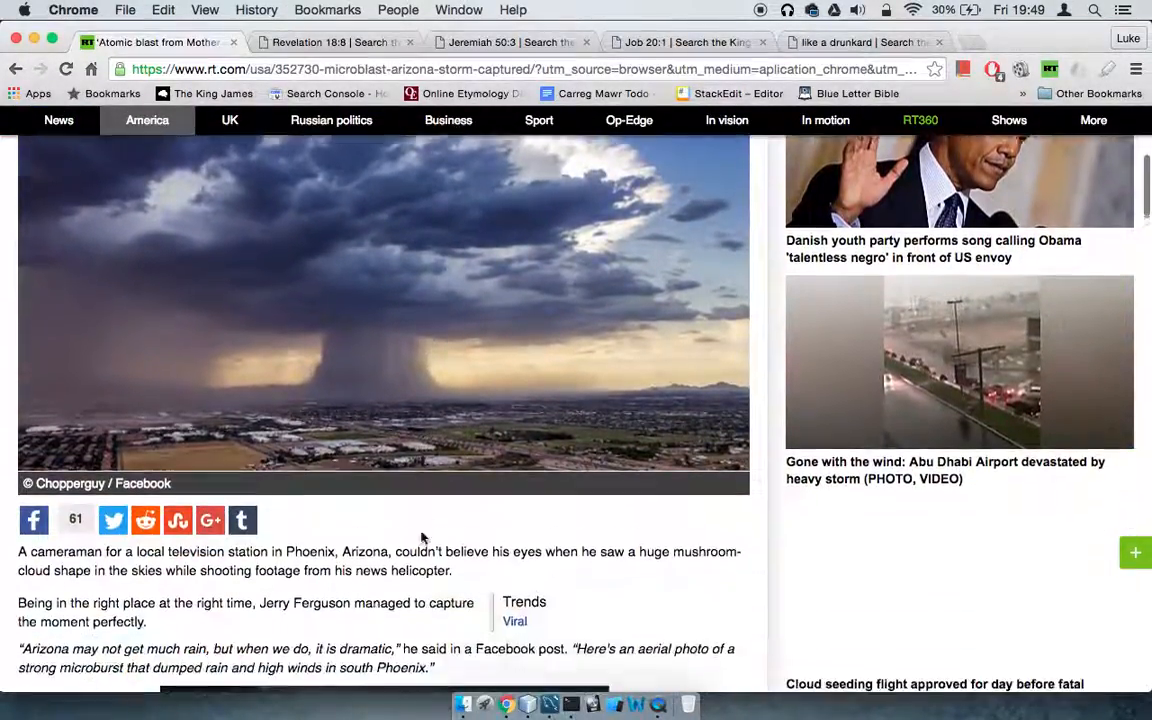
{"action": "left_click", "coordinate": [336, 42]}
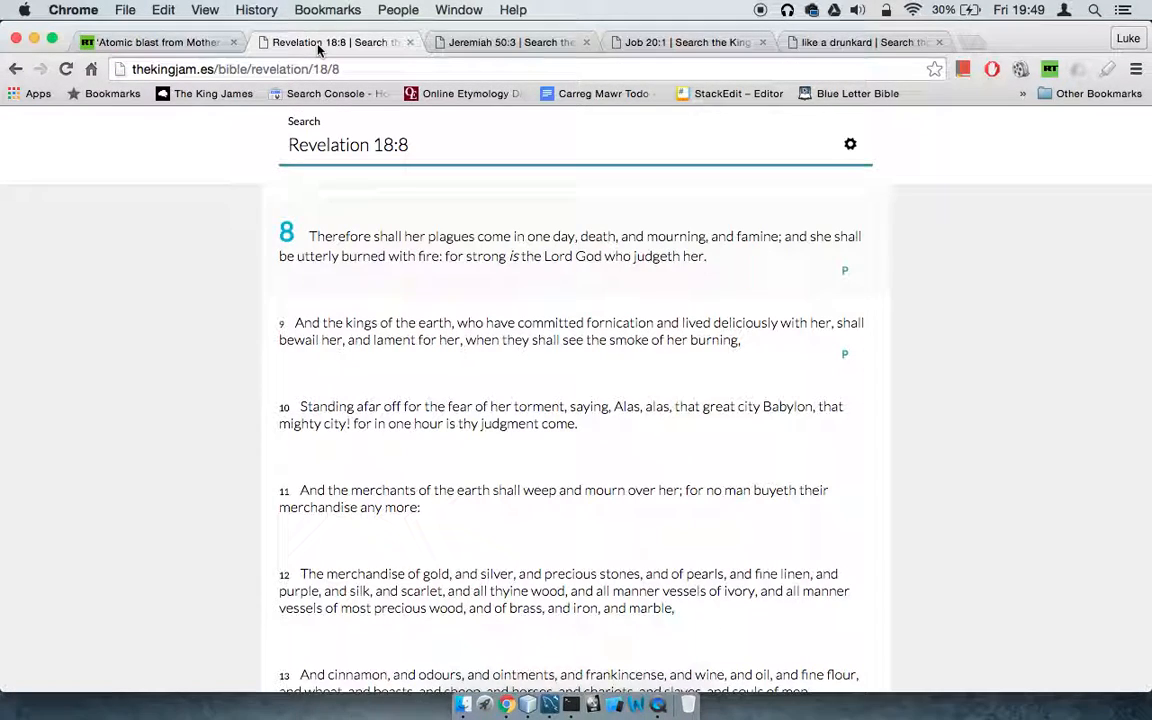
{"action": "mouse_move", "coordinate": [92, 482]}
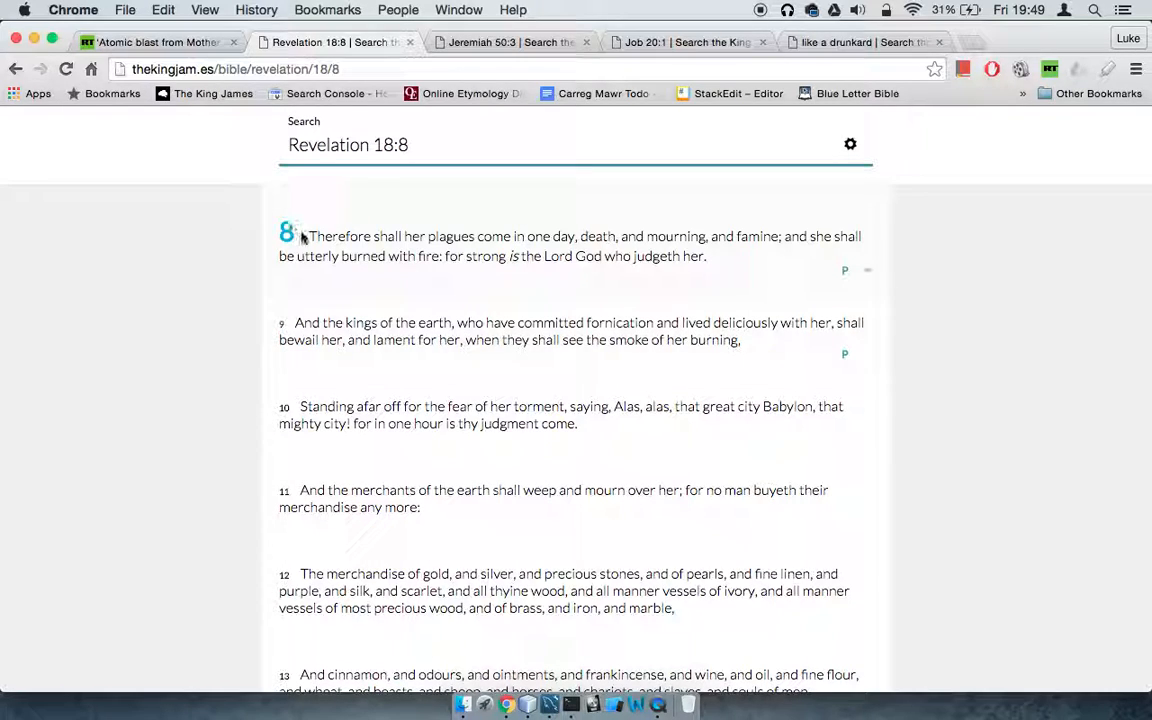
{"action": "mouse_move", "coordinate": [676, 236]}
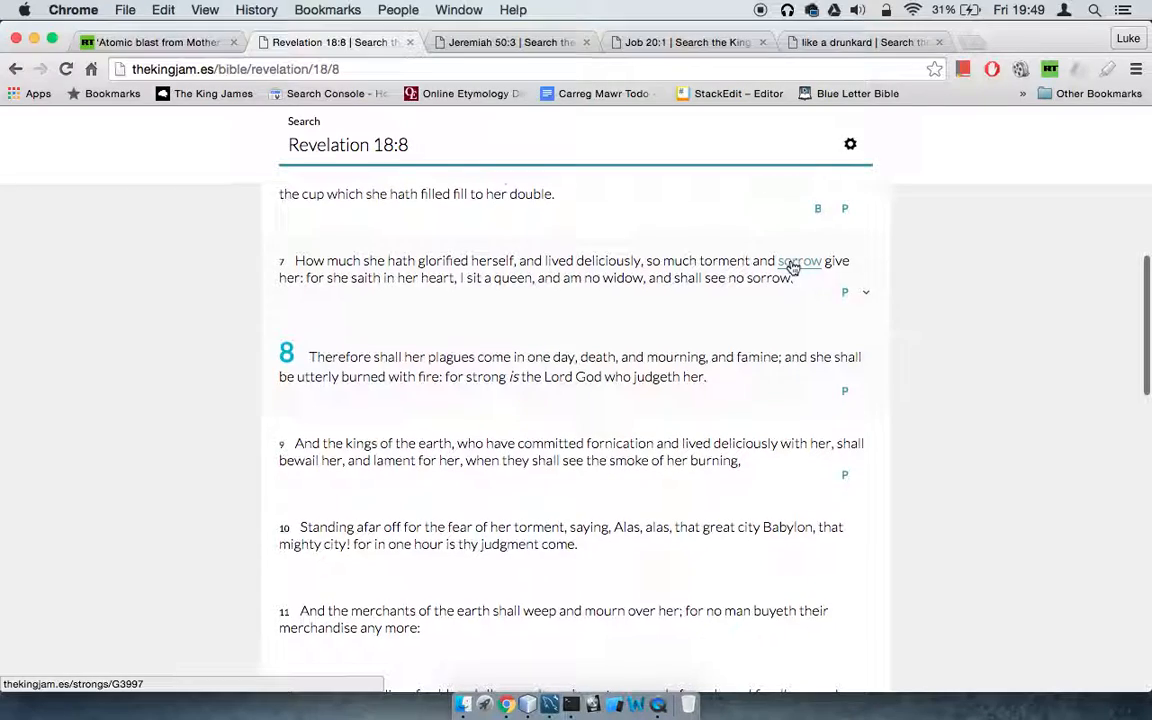
{"action": "scroll", "scroll_direction": "down", "scroll_amount": 3}
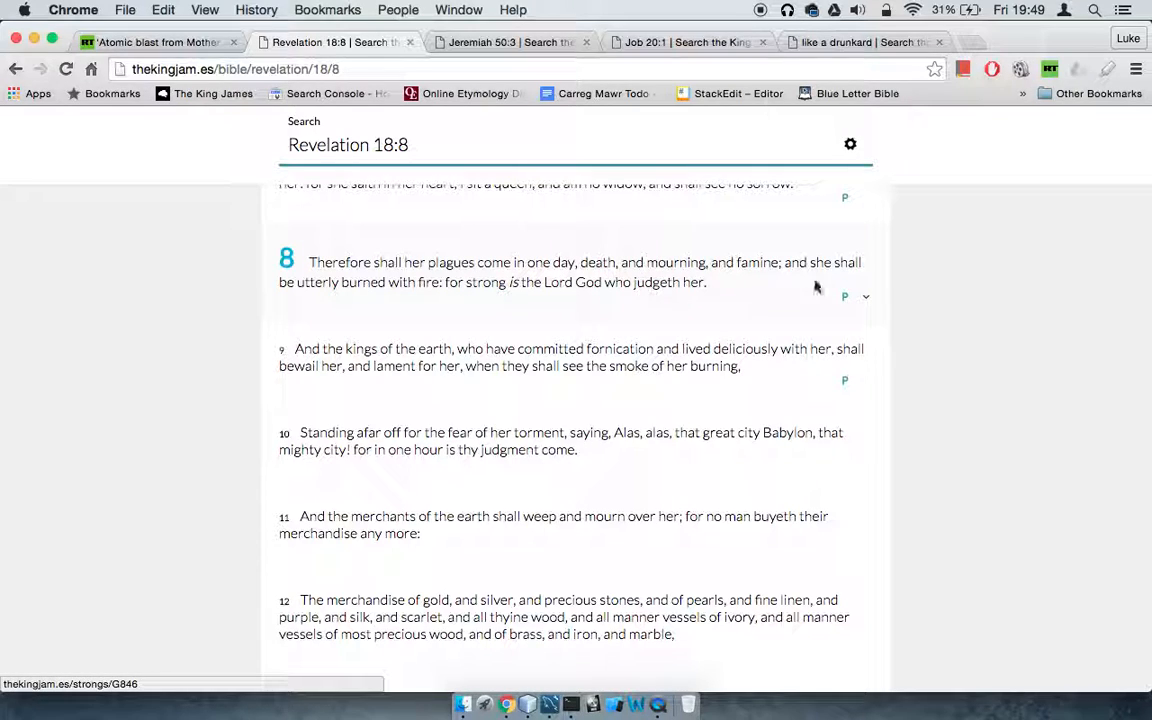
{"action": "mouse_move", "coordinate": [908, 298]}
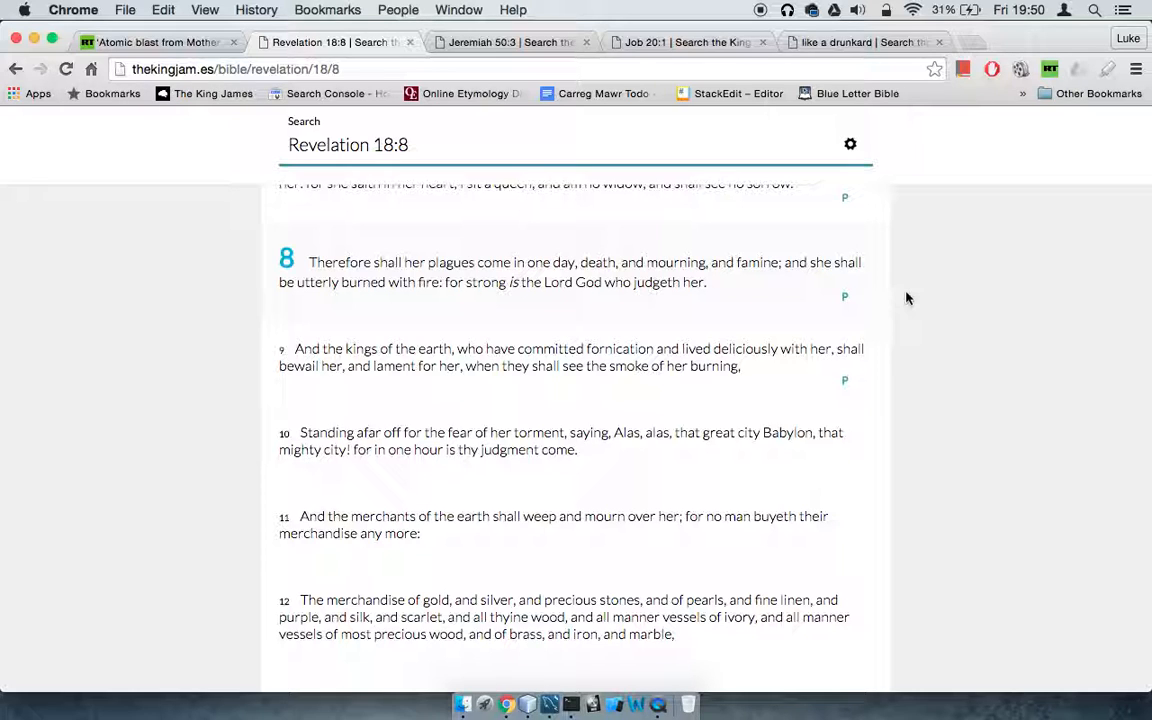
{"action": "scroll", "scroll_direction": "down", "scroll_amount": 3}
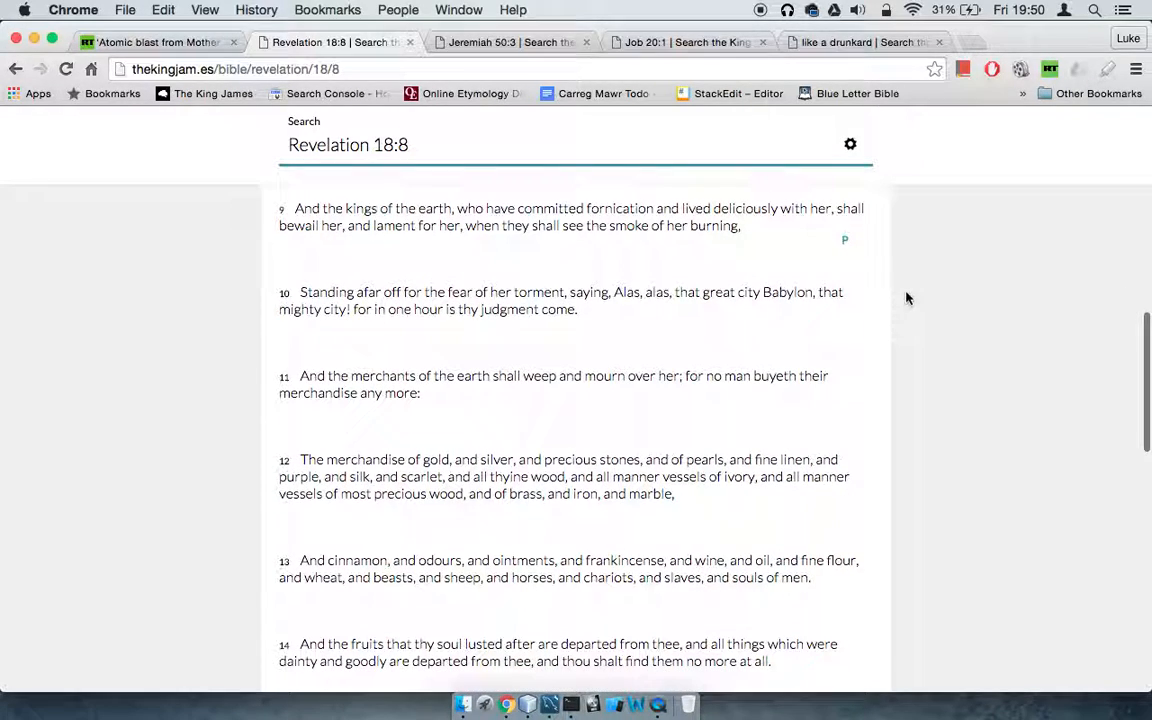
{"action": "mouse_move", "coordinate": [728, 208]}
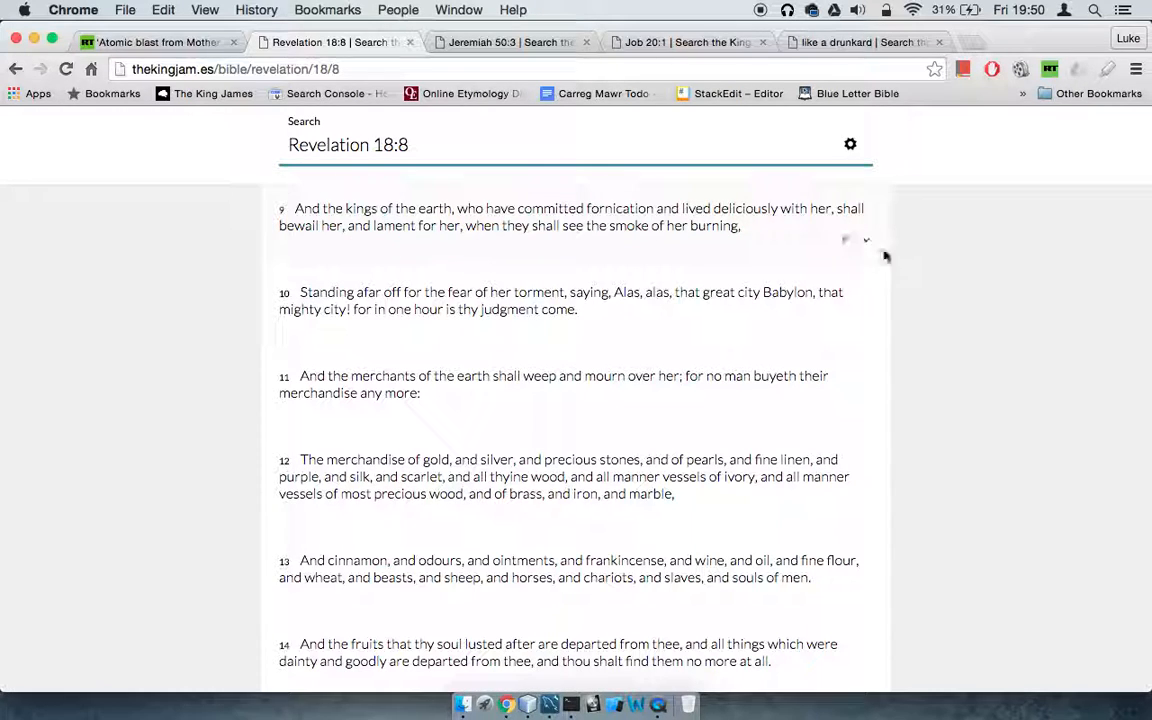
{"action": "scroll", "scroll_direction": "down", "scroll_amount": 3}
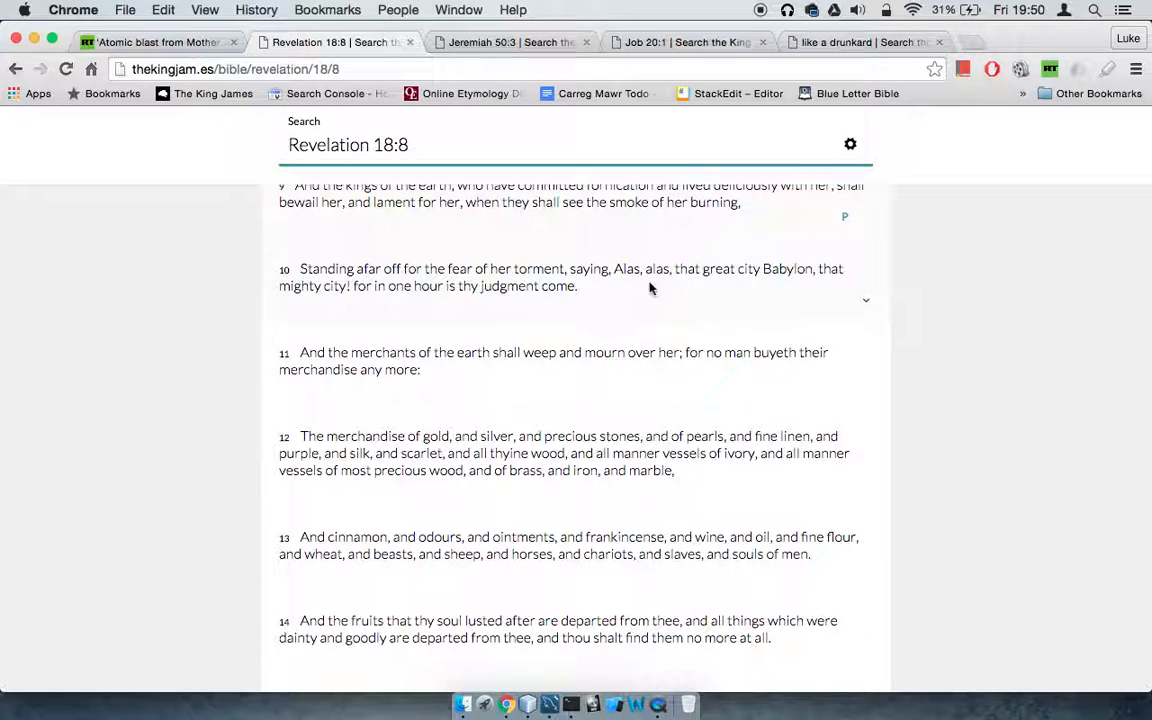
{"action": "left_click", "coordinate": [156, 42]}
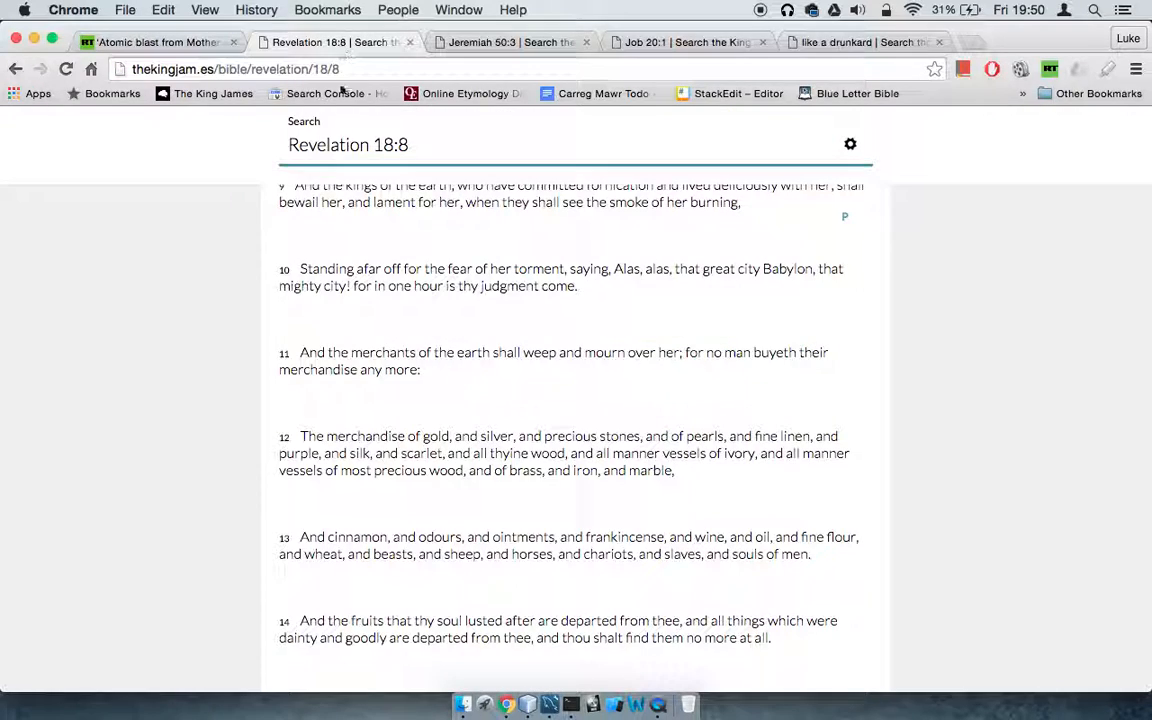
{"action": "mouse_move", "coordinate": [856, 296]}
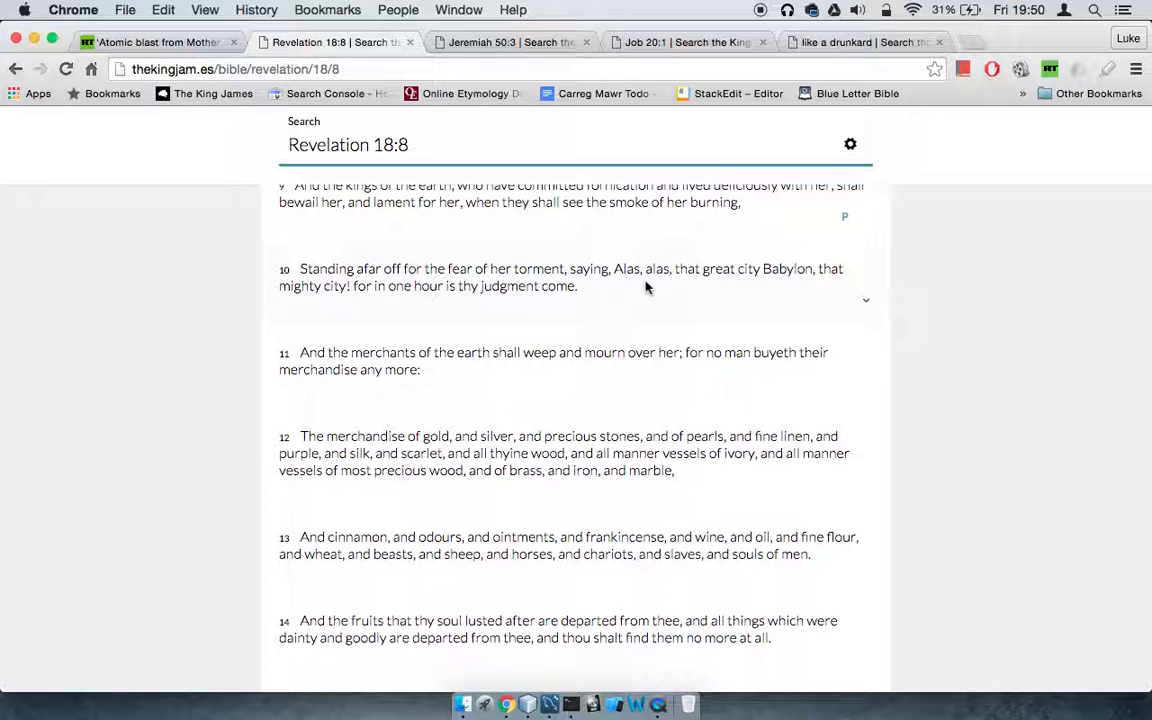
{"action": "mouse_move", "coordinate": [530, 276]}
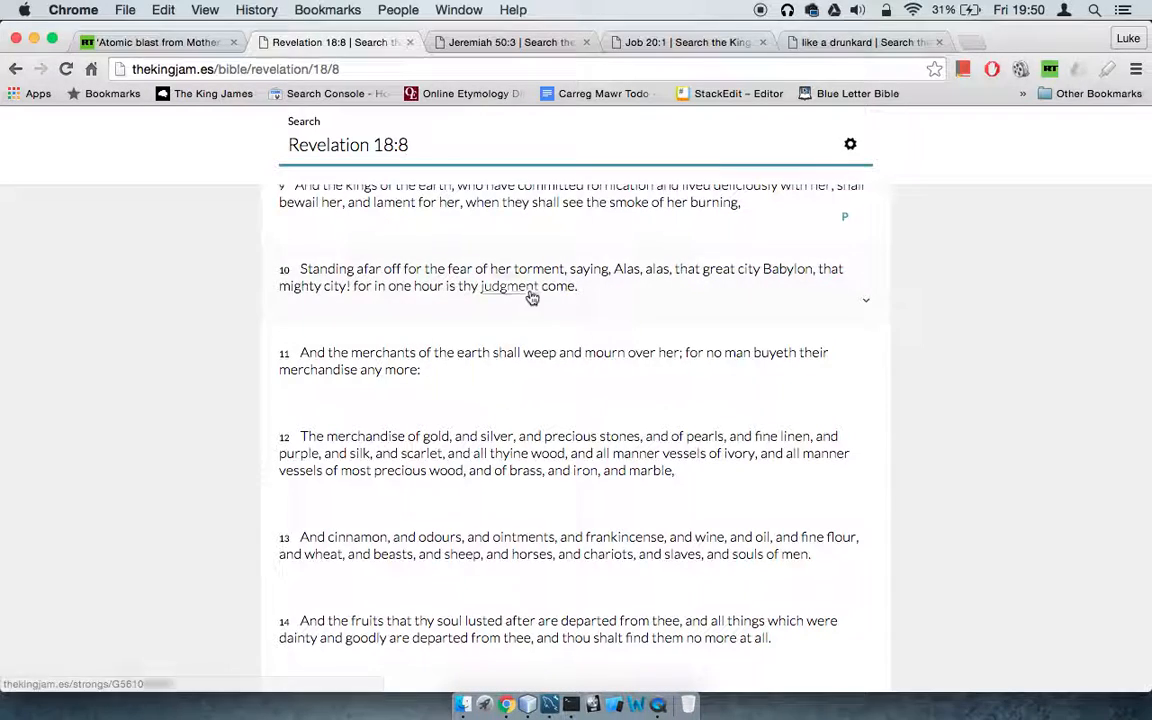
{"action": "mouse_move", "coordinate": [976, 258]}
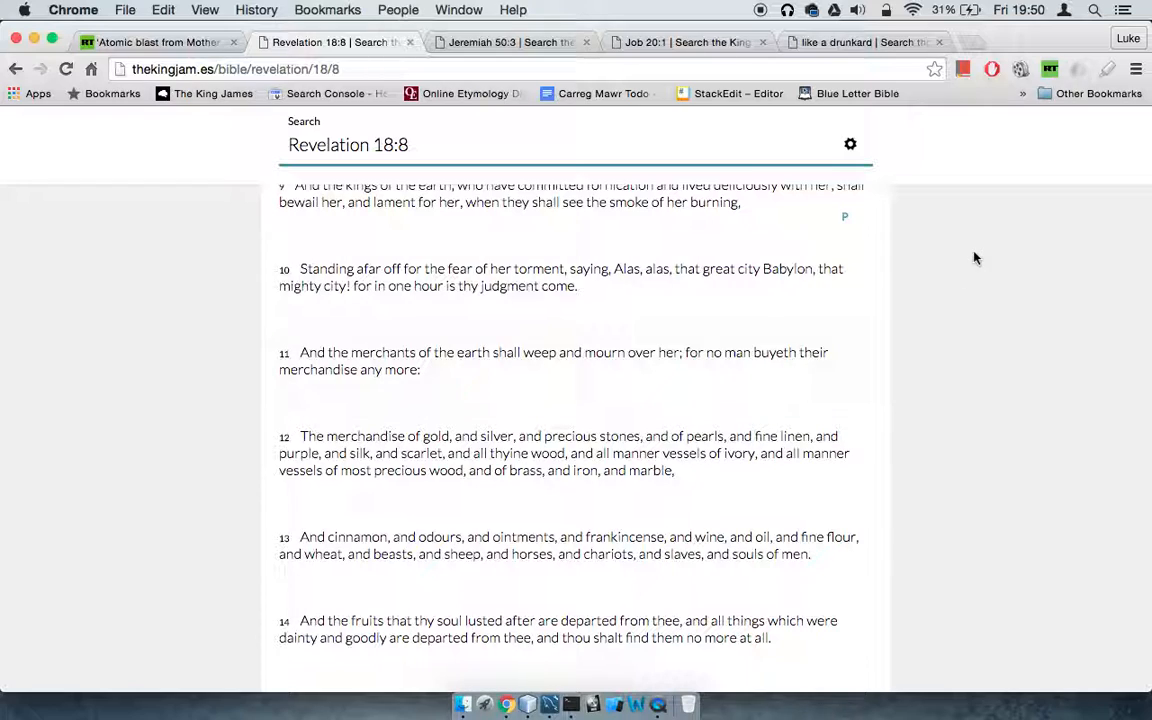
{"action": "scroll", "scroll_direction": "down", "scroll_amount": 3}
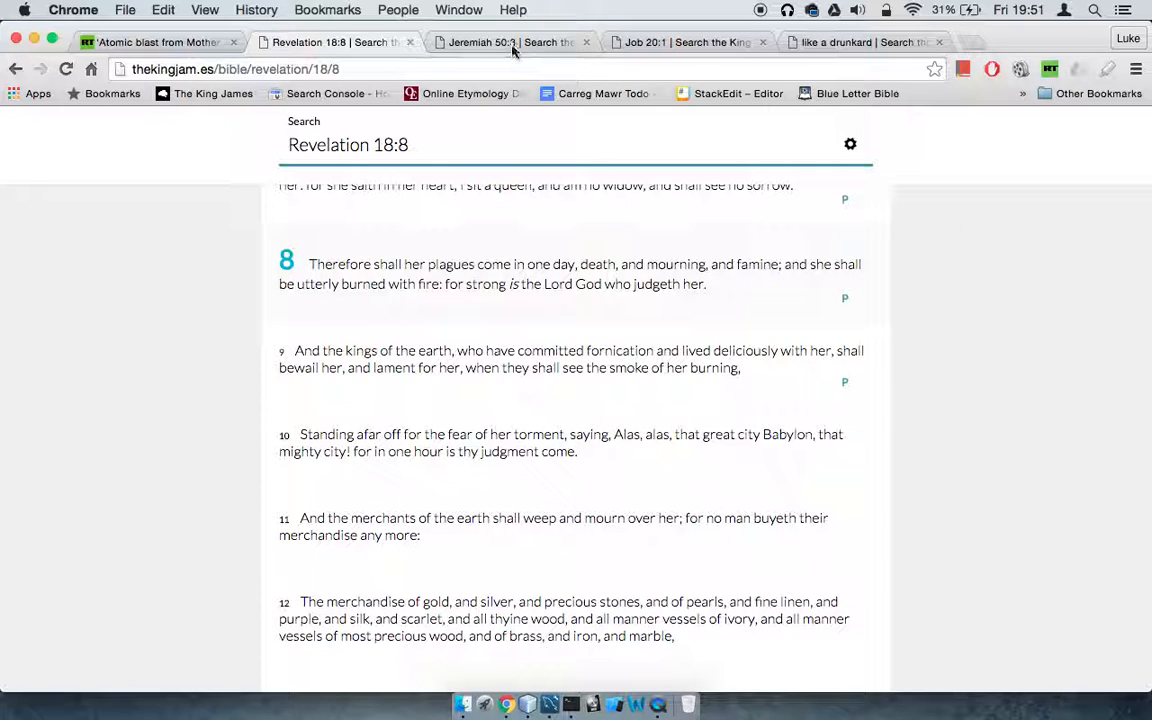
Bring up Jeremiah 50:3 and read the following verses 4–7 on God's people
{"action": "left_click", "coordinate": [510, 42]}
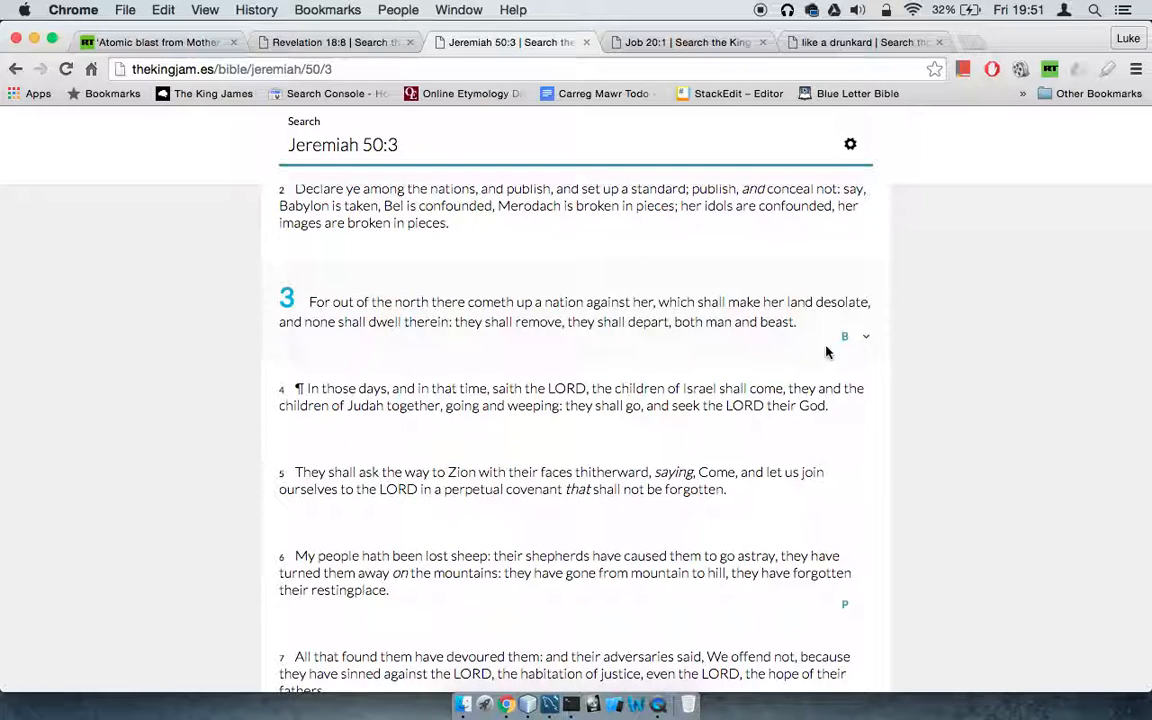
{"action": "scroll", "scroll_direction": "down", "scroll_amount": 3}
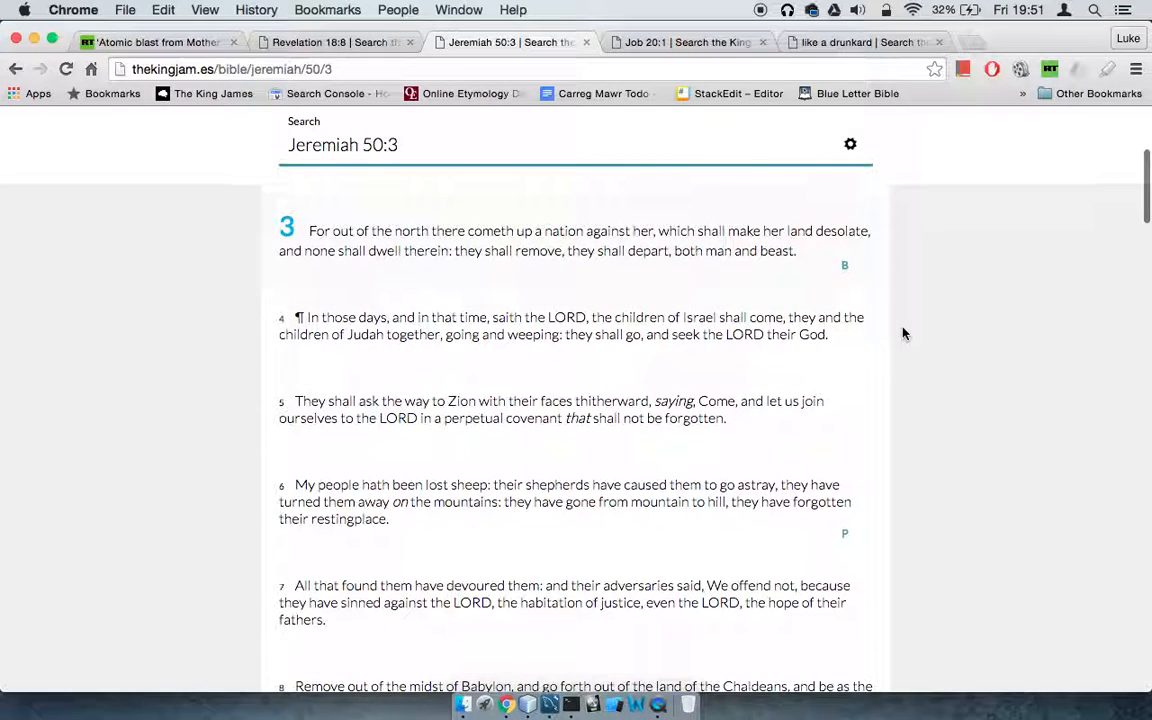
{"action": "mouse_move", "coordinate": [864, 256]}
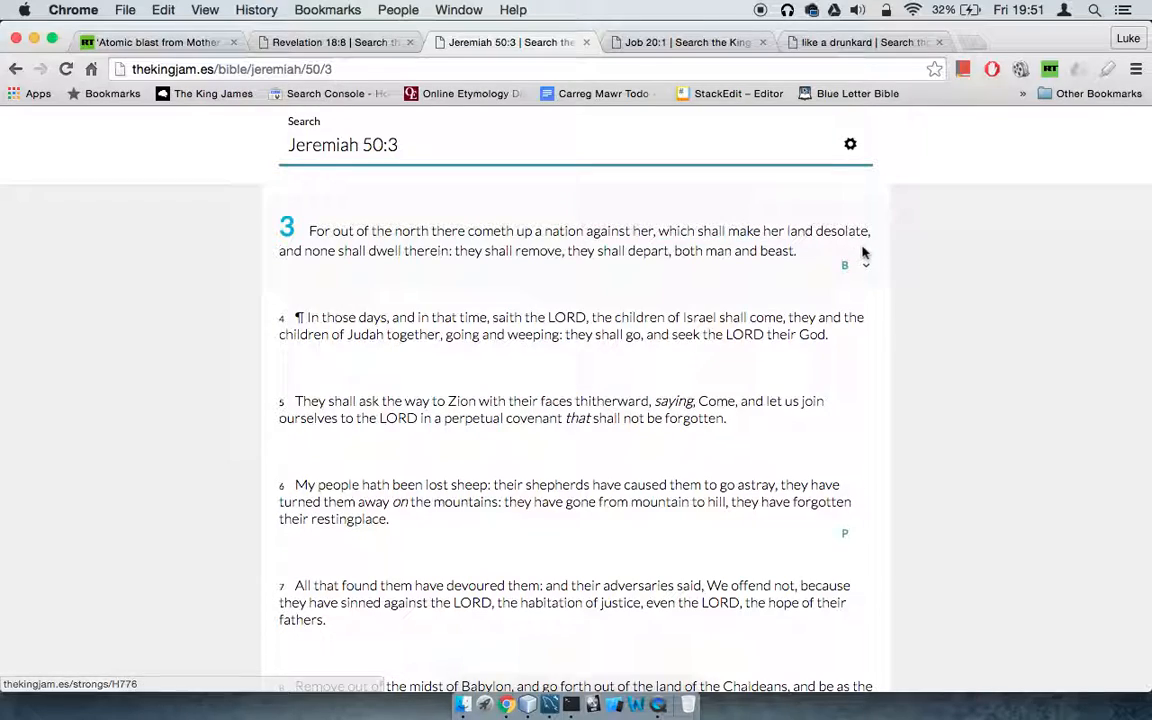
{"action": "mouse_move", "coordinate": [950, 276]}
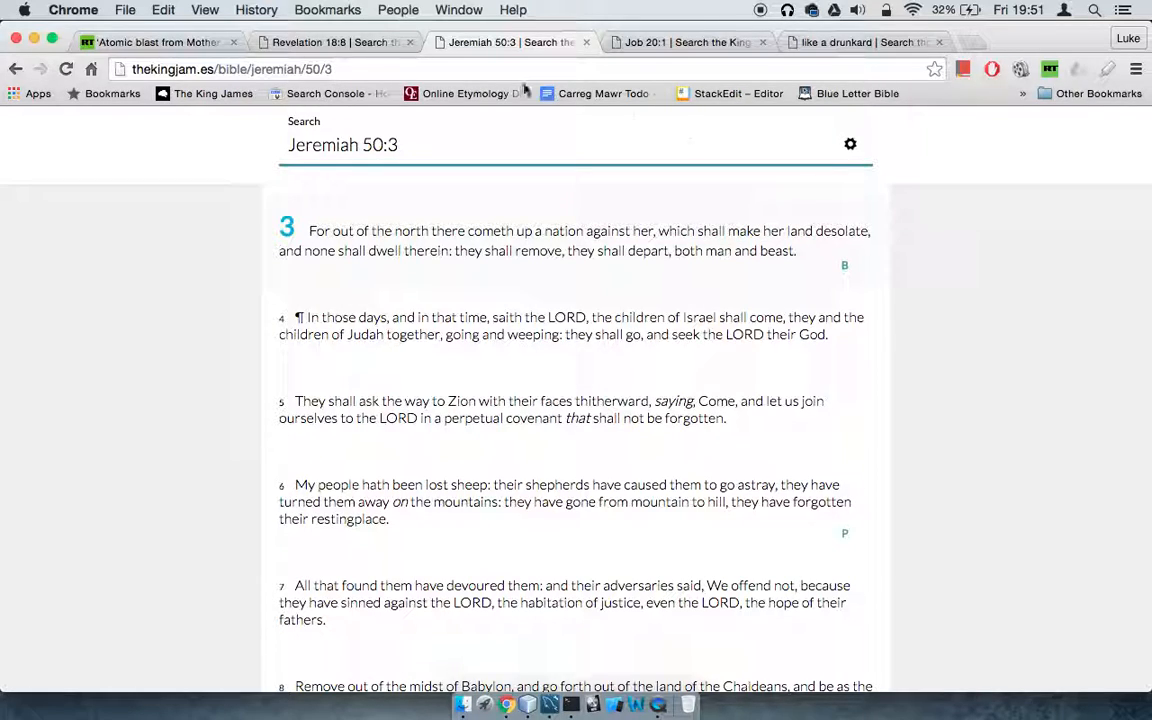
Return to the RT Arizona 'microblast' storm article with its mushroom-cloud photo
{"action": "left_click", "coordinate": [150, 42]}
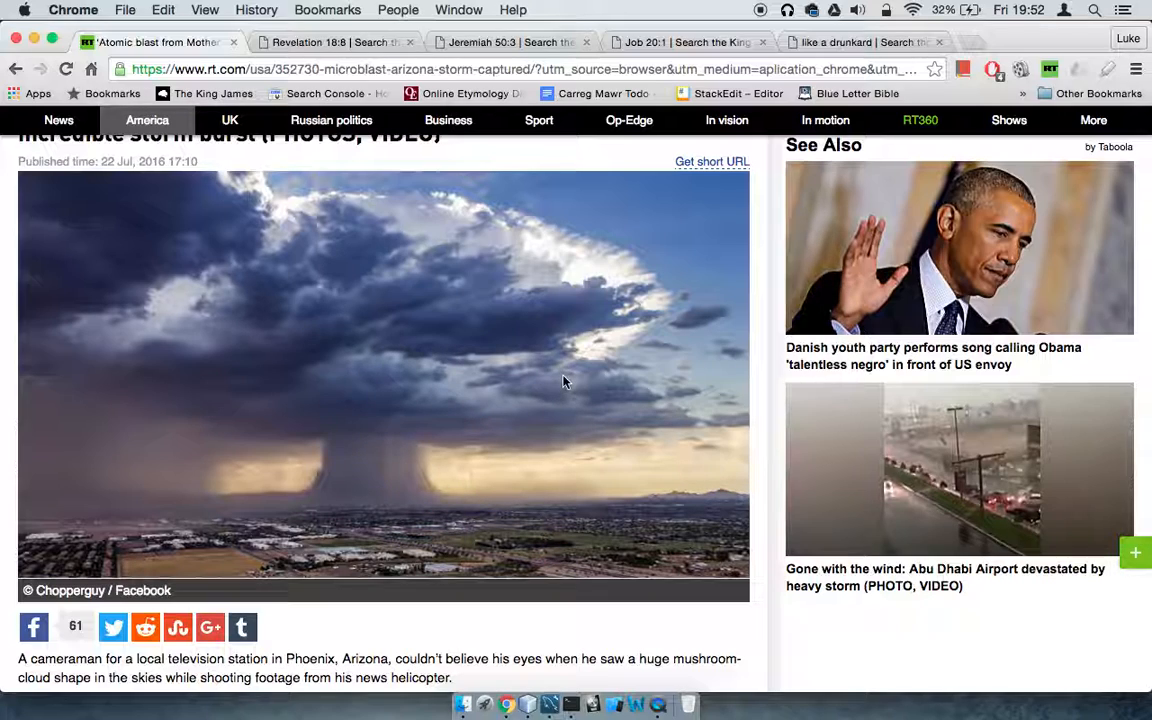
{"action": "mouse_move", "coordinate": [640, 36]}
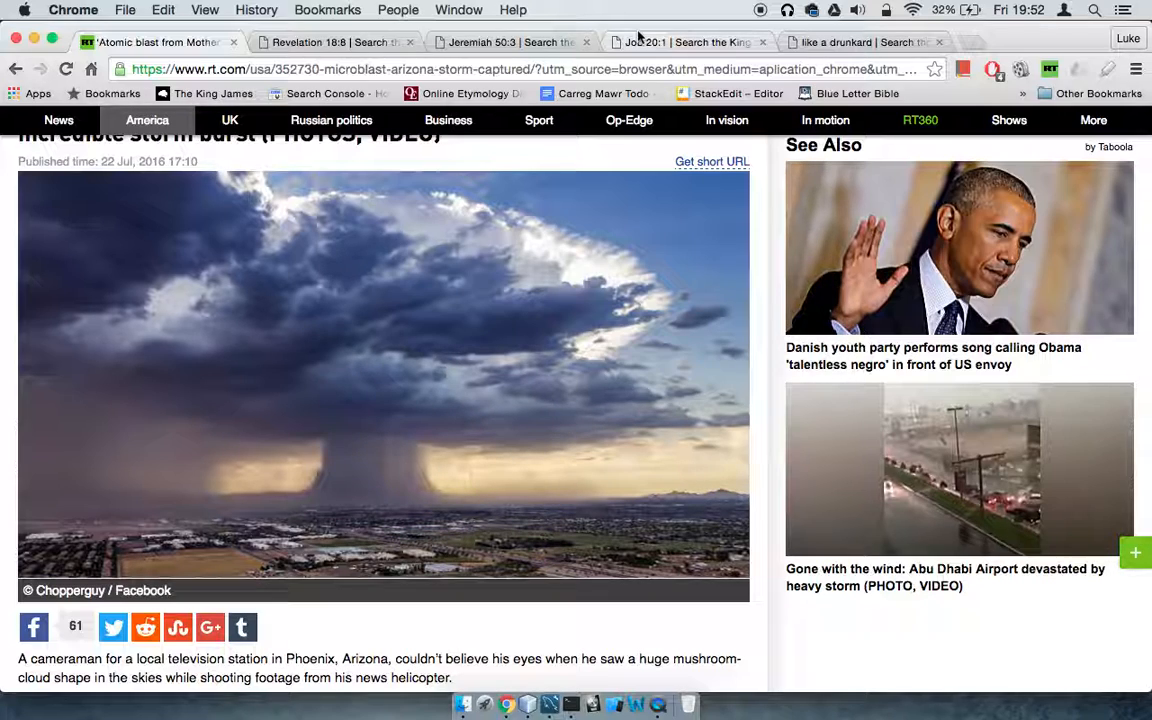
Read Jeremiah 50 verses 12–18, then move over to Job 20 around verses 23–28
{"action": "left_click", "coordinate": [510, 42]}
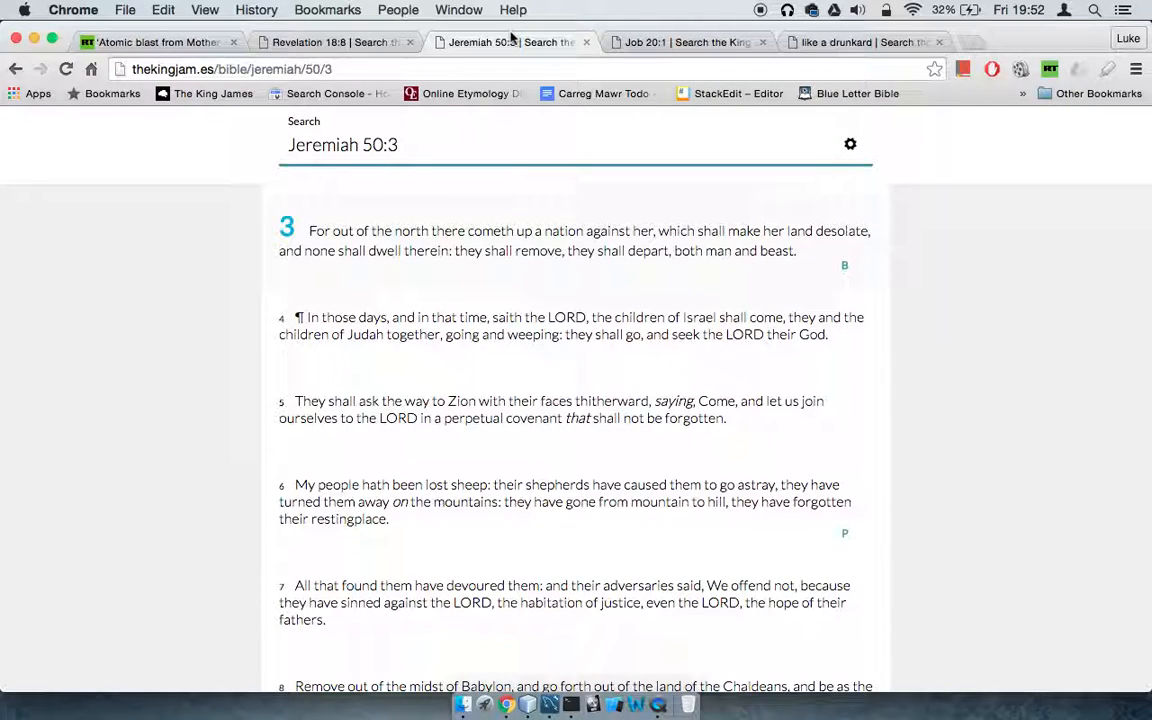
{"action": "mouse_move", "coordinate": [908, 322]}
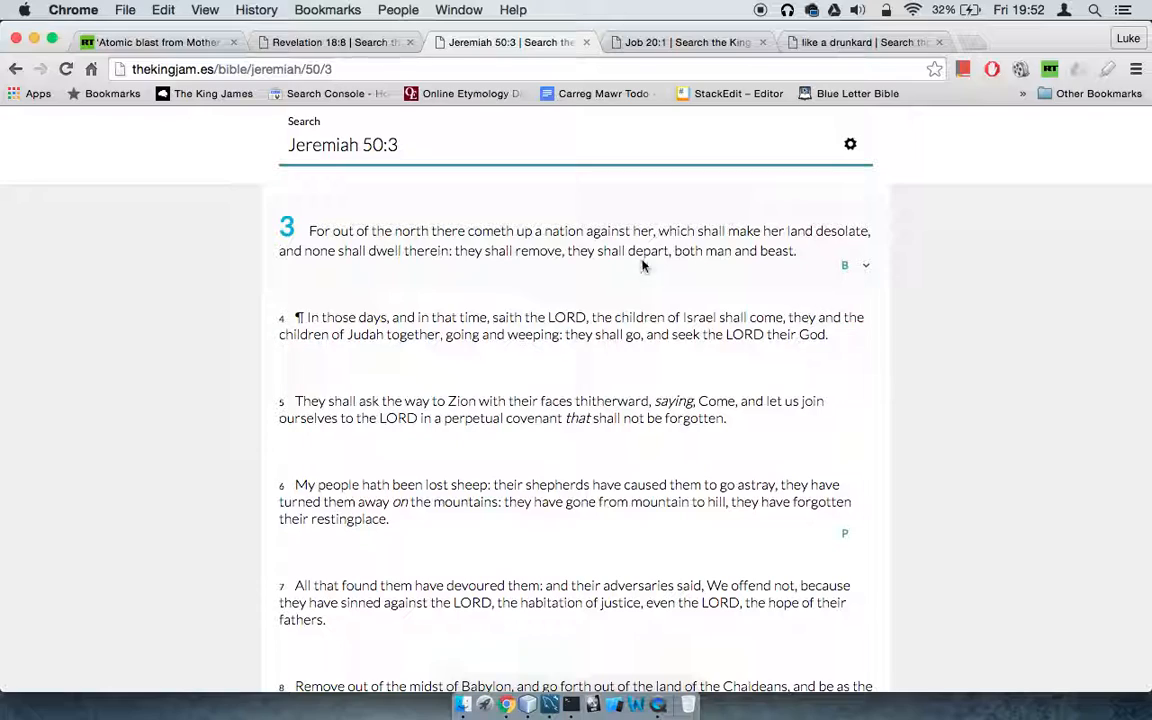
{"action": "mouse_move", "coordinate": [710, 268]}
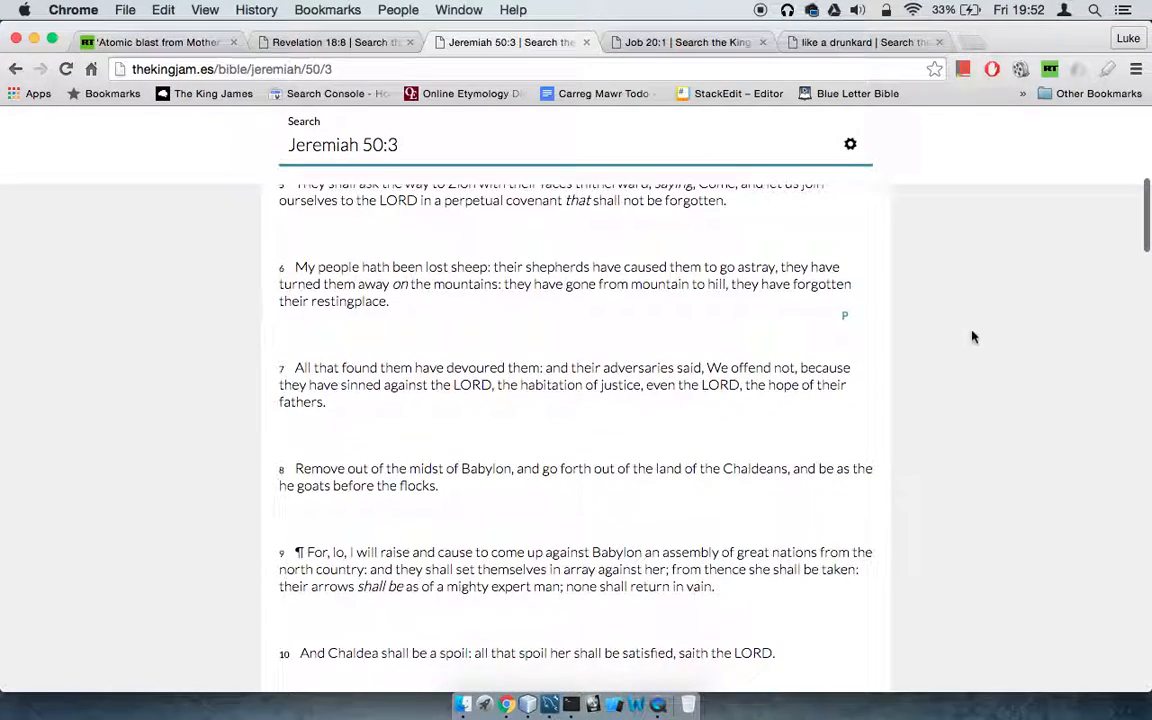
{"action": "scroll", "scroll_direction": "down", "scroll_amount": 3}
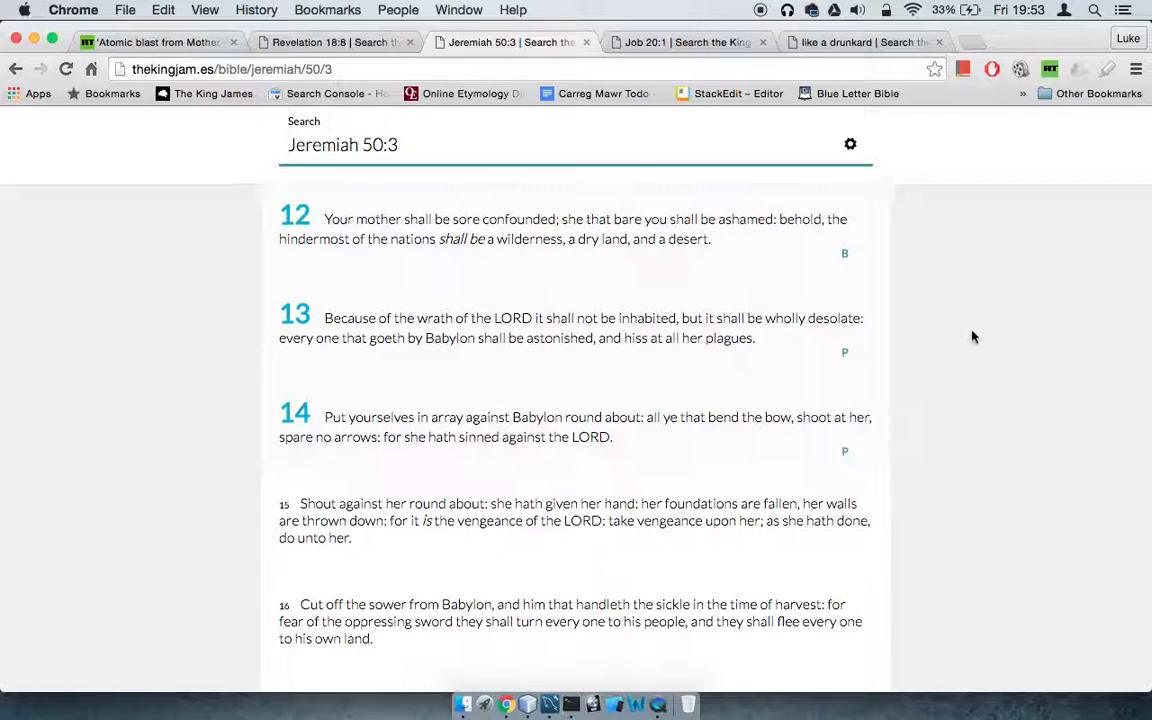
{"action": "scroll", "scroll_direction": "down", "scroll_amount": 3}
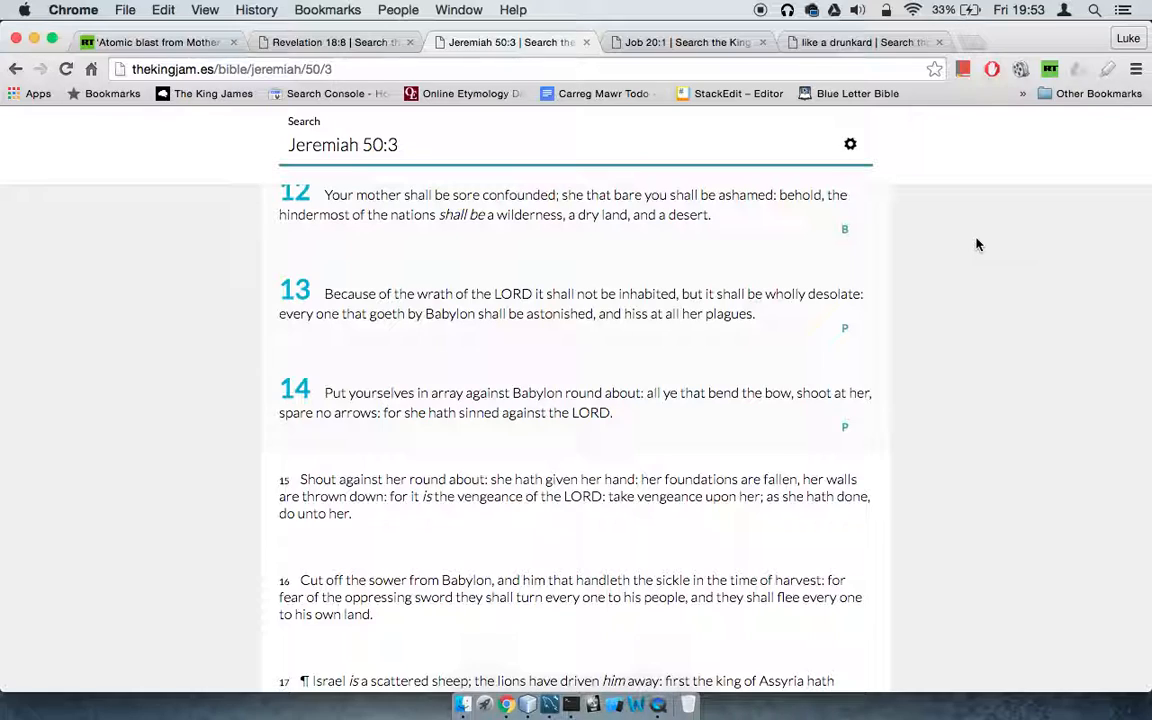
{"action": "mouse_move", "coordinate": [528, 280]}
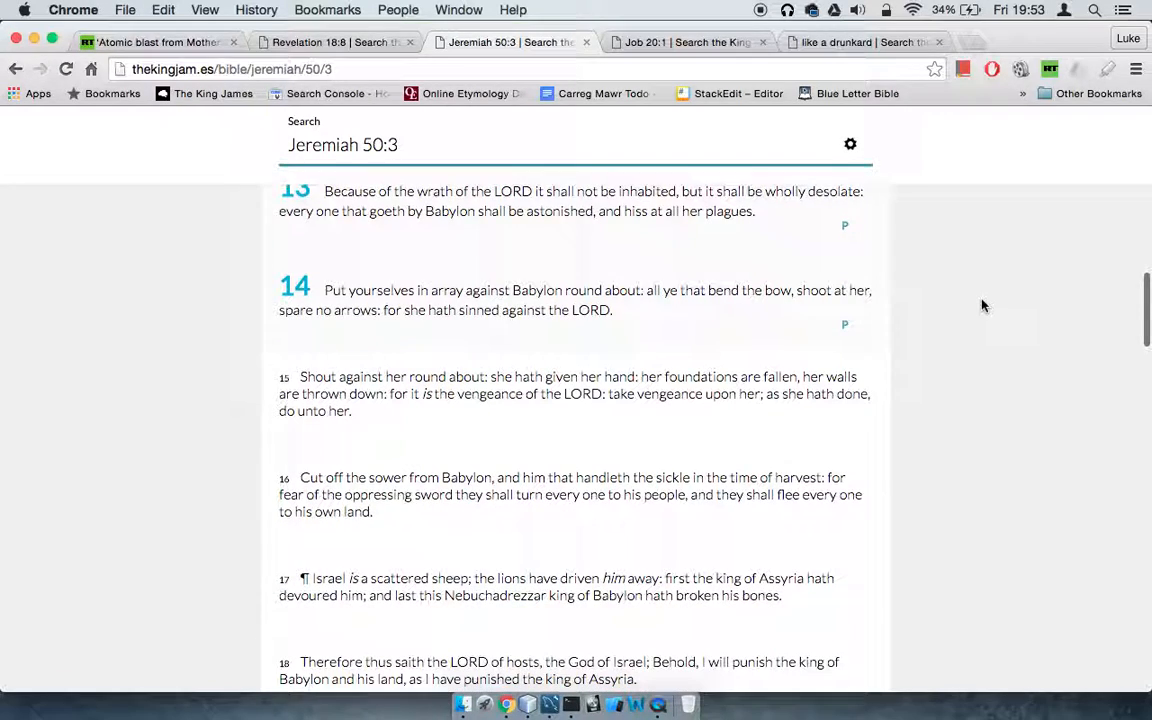
{"action": "scroll", "scroll_direction": "down", "scroll_amount": 3}
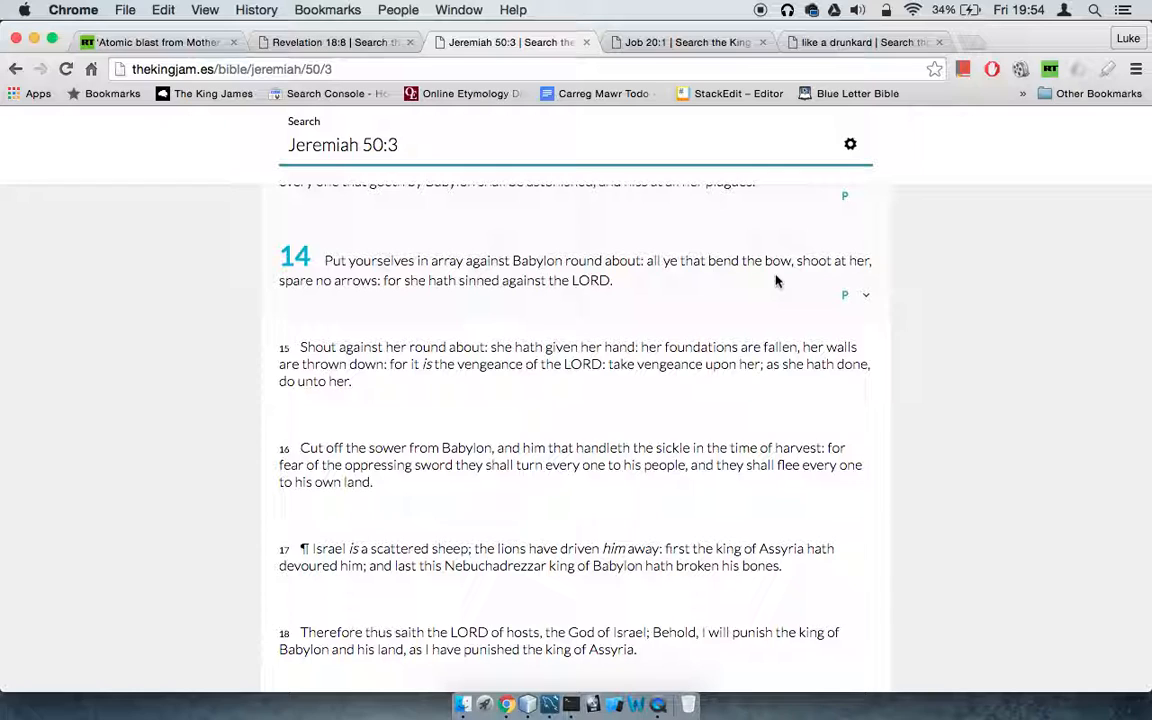
{"action": "left_click", "coordinate": [688, 42]}
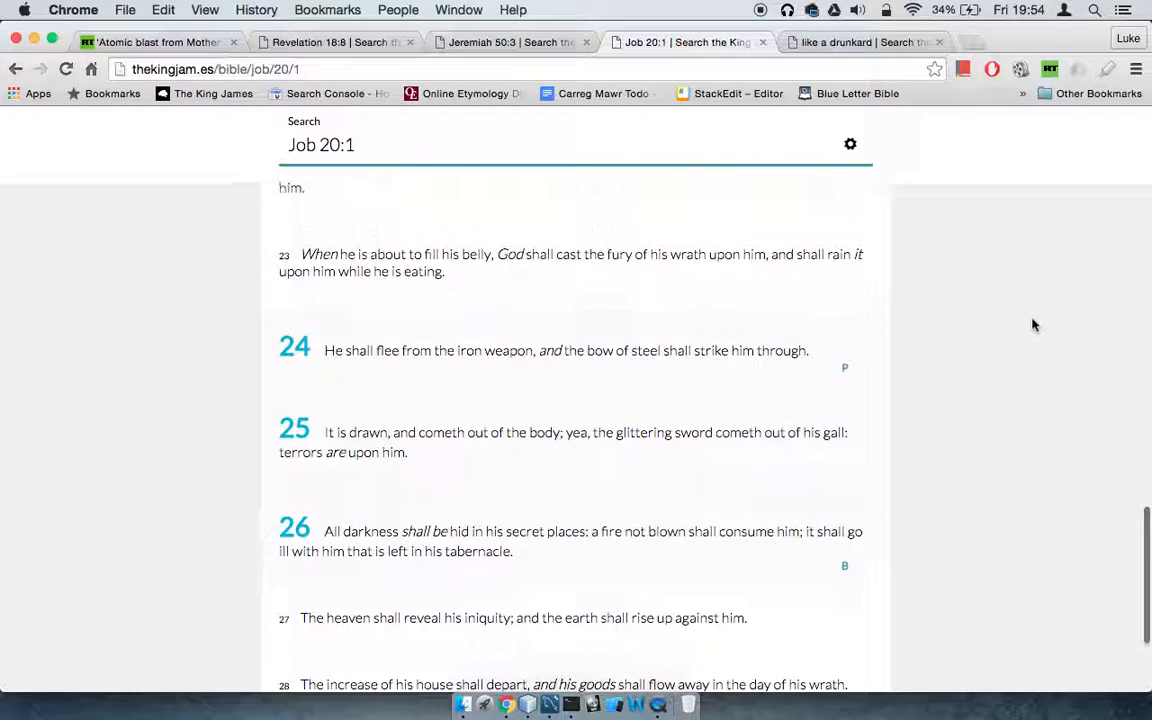
Look up Strong's H4846, the Hebrew word behind 'gall' in Job 20:25, then dismiss it
{"action": "scroll", "scroll_direction": "down", "scroll_amount": 3}
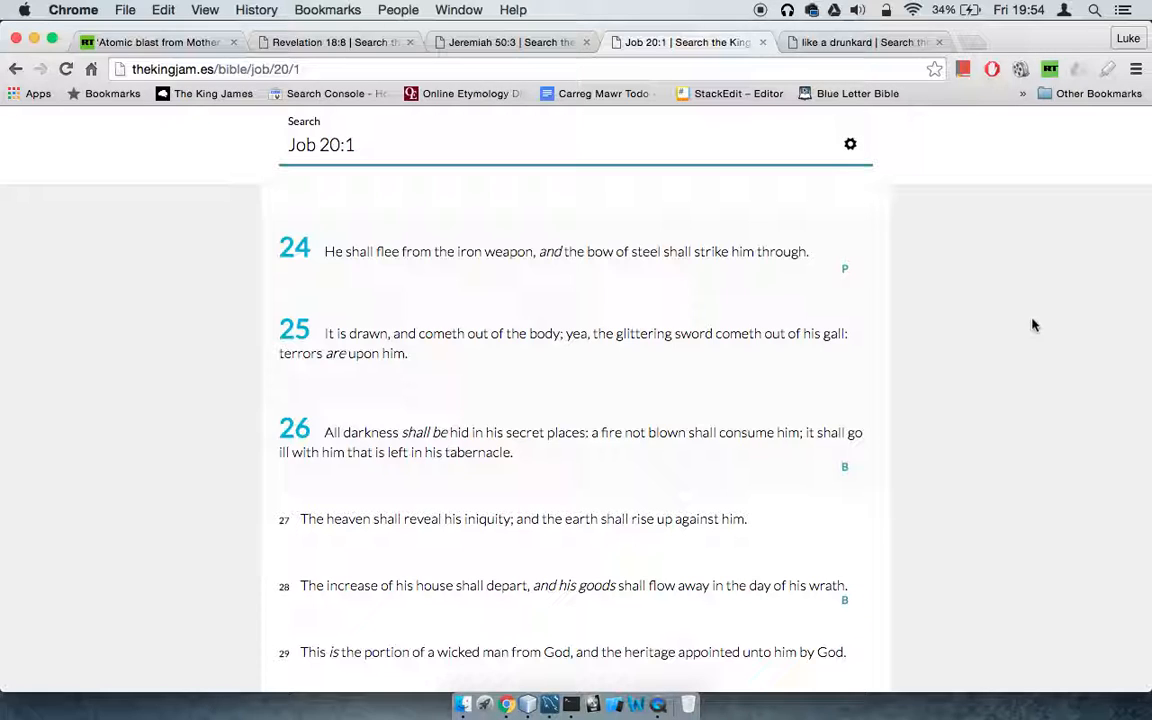
{"action": "left_click", "coordinate": [832, 332]}
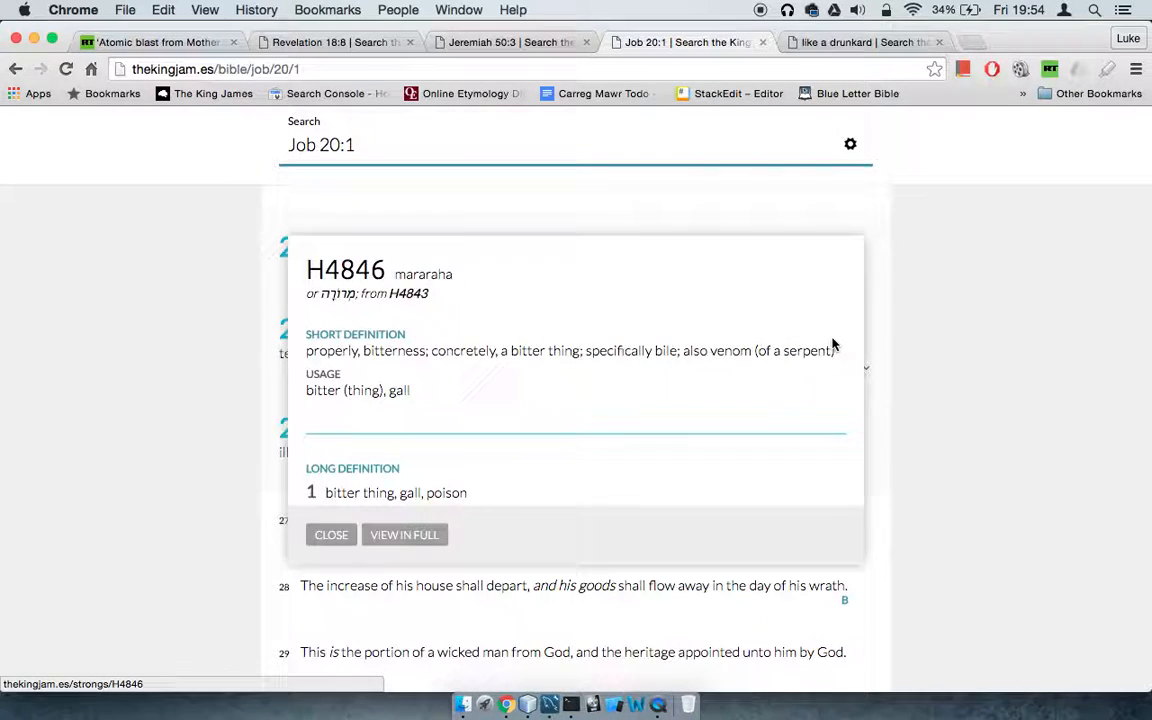
{"action": "scroll", "scroll_direction": "down", "scroll_amount": 3}
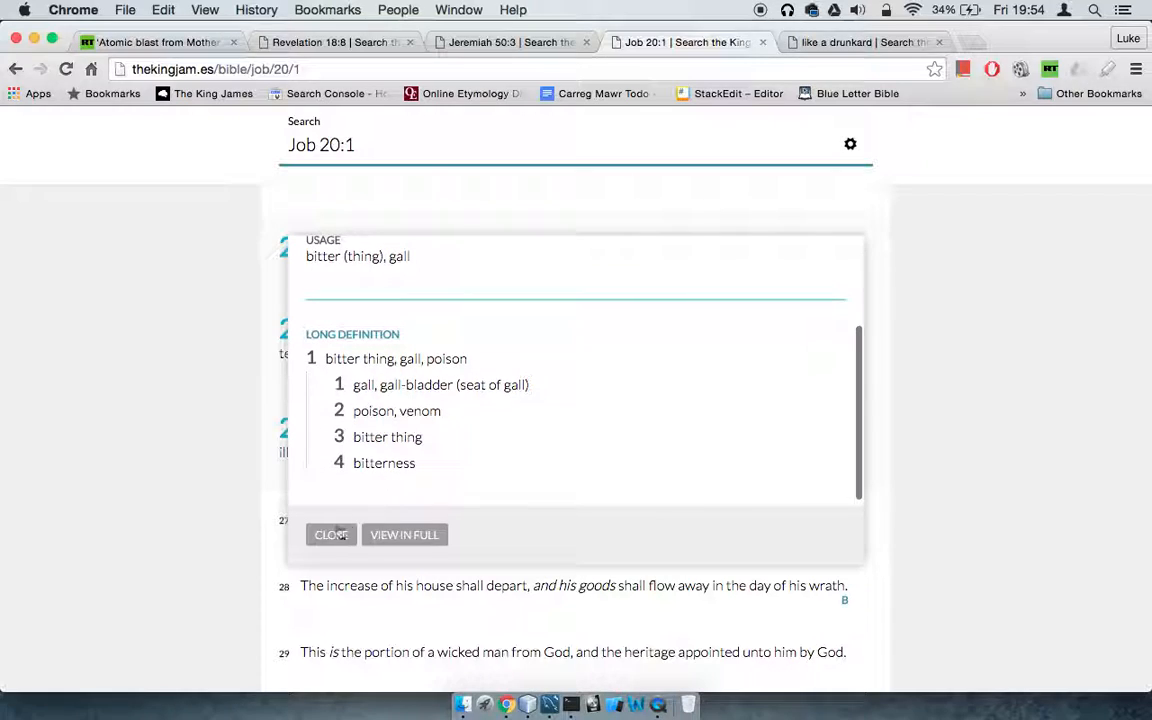
{"action": "left_click", "coordinate": [332, 534]}
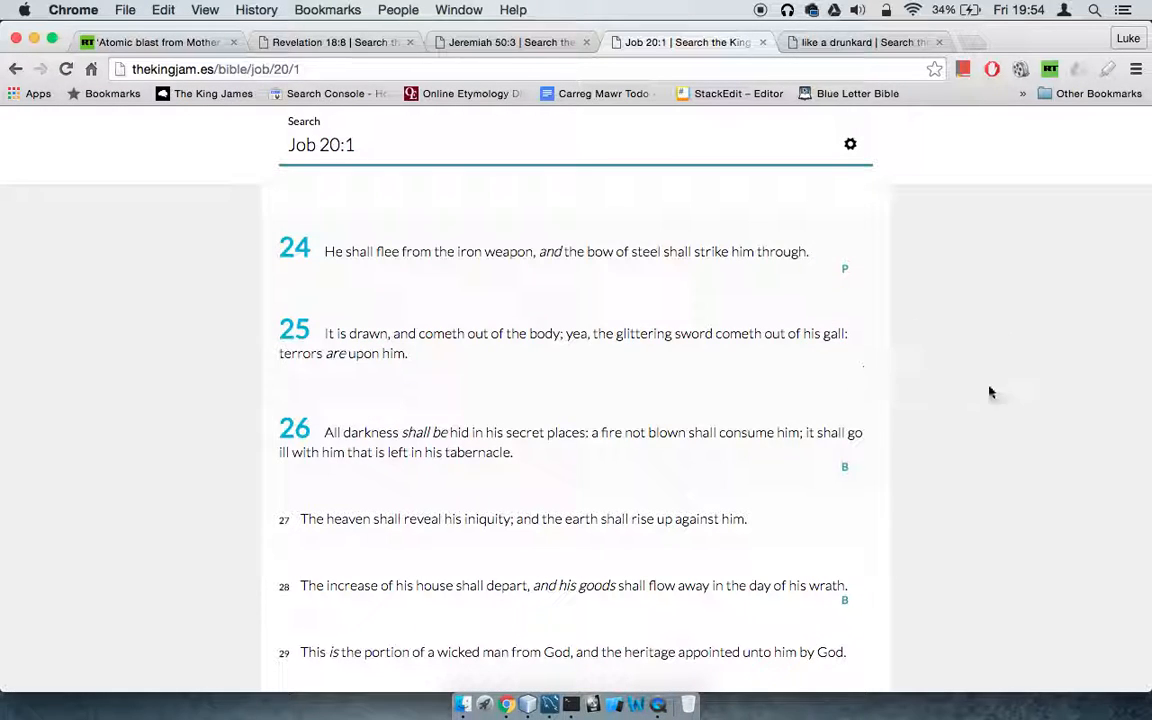
Read Job 20 to verse 29, then move to the 'like a drunkard' search showing Isaiah 24:20
{"action": "scroll", "scroll_direction": "down", "scroll_amount": 3}
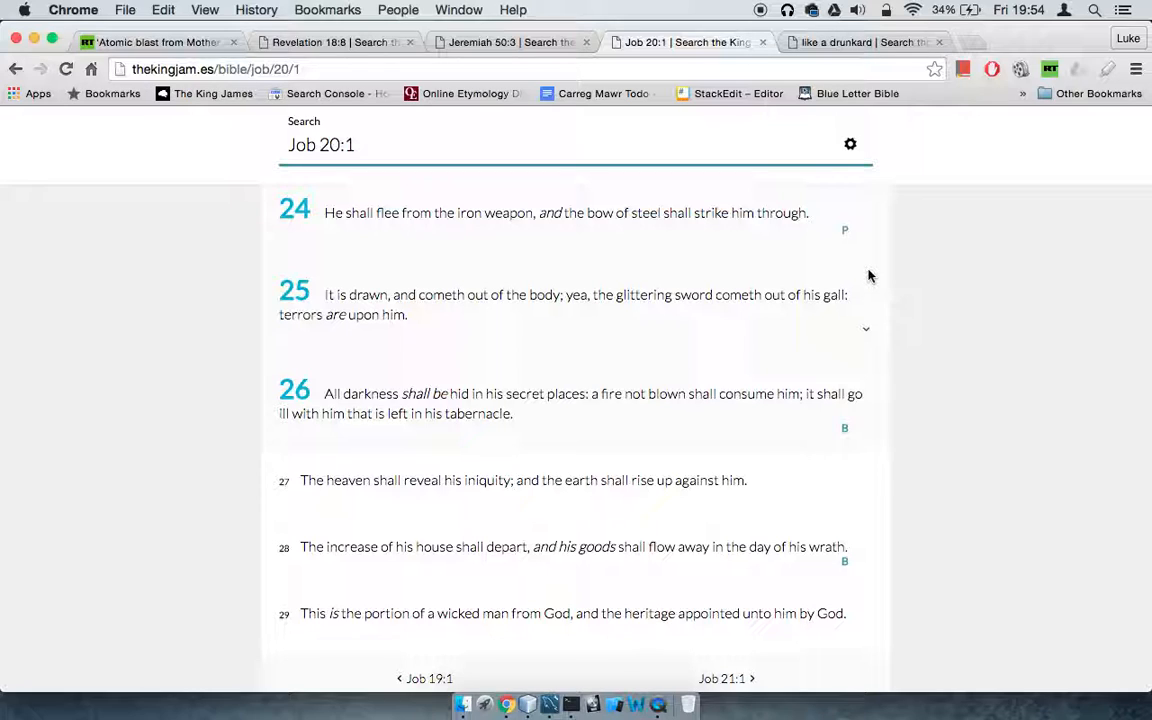
{"action": "mouse_move", "coordinate": [770, 294]}
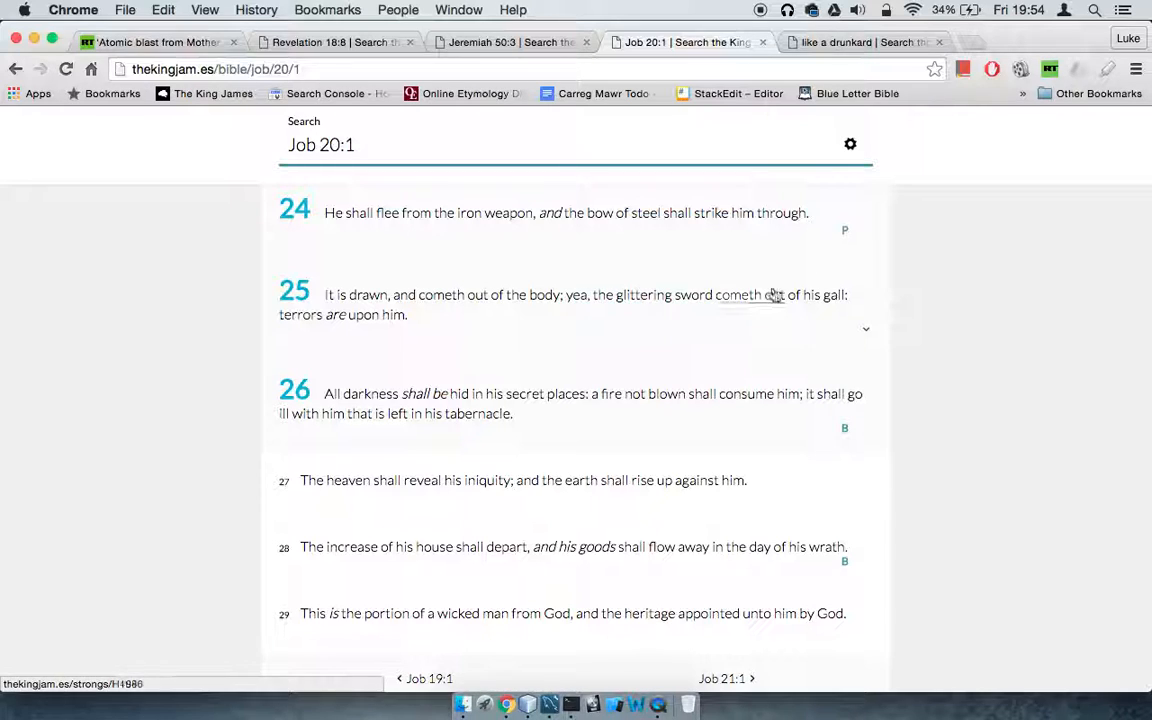
{"action": "mouse_move", "coordinate": [644, 312]}
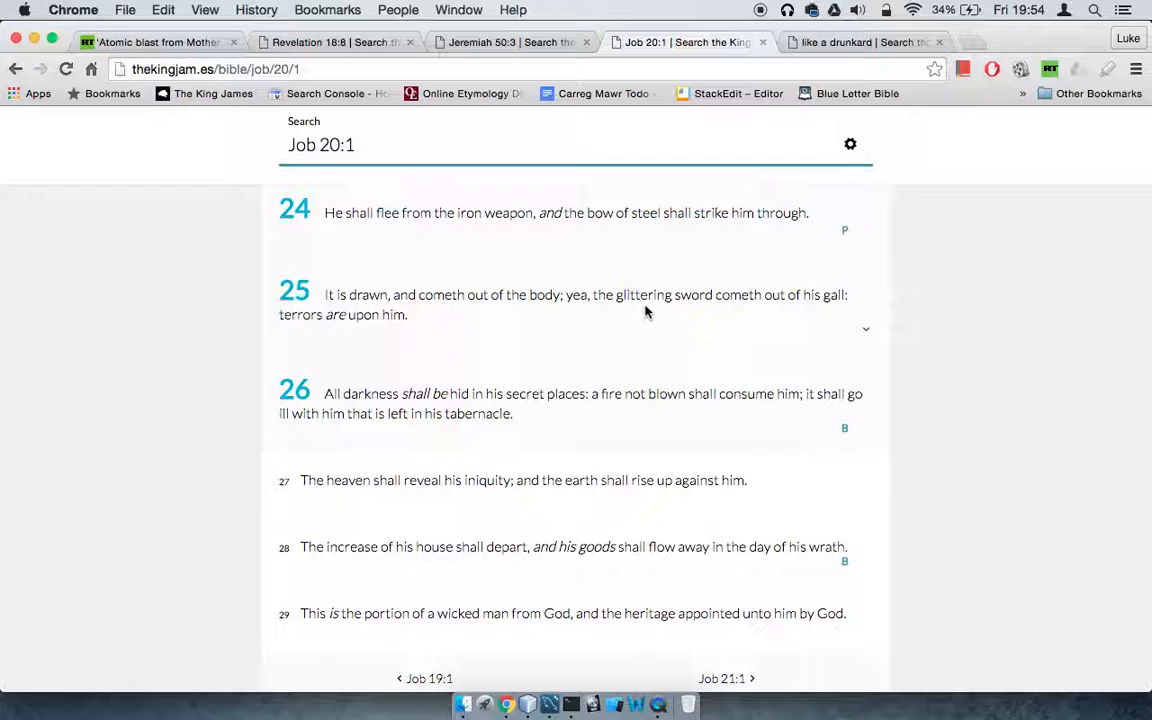
{"action": "mouse_move", "coordinate": [924, 336]}
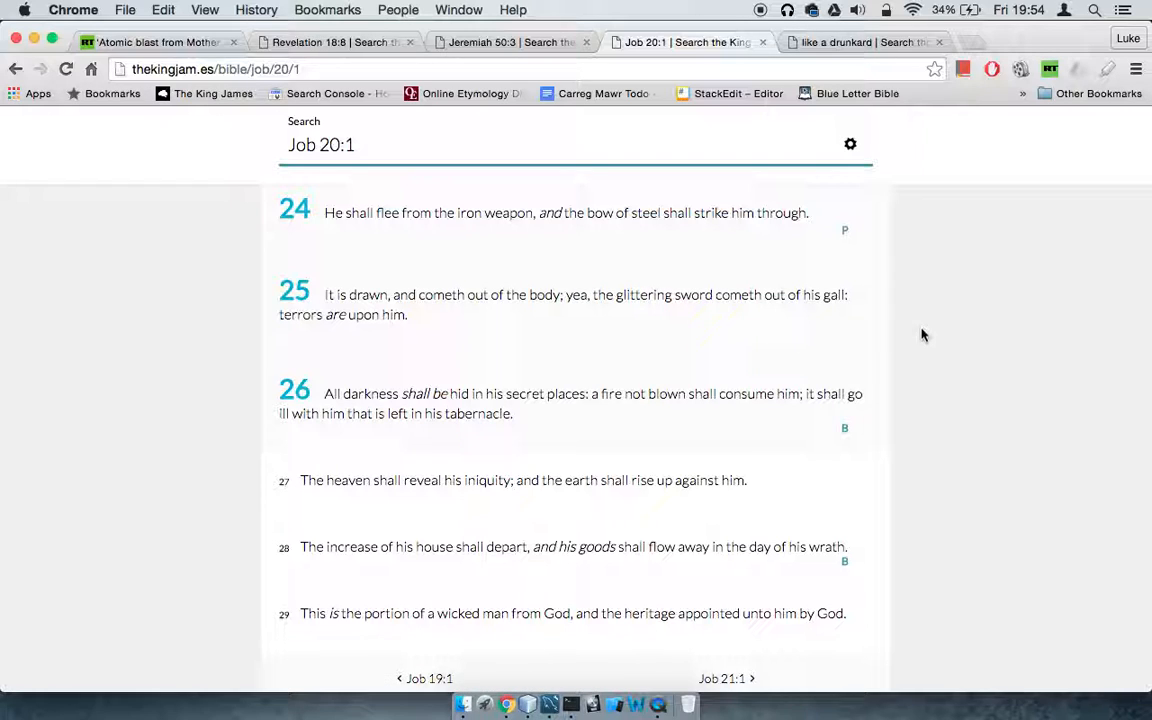
{"action": "scroll", "scroll_direction": "down", "scroll_amount": 3}
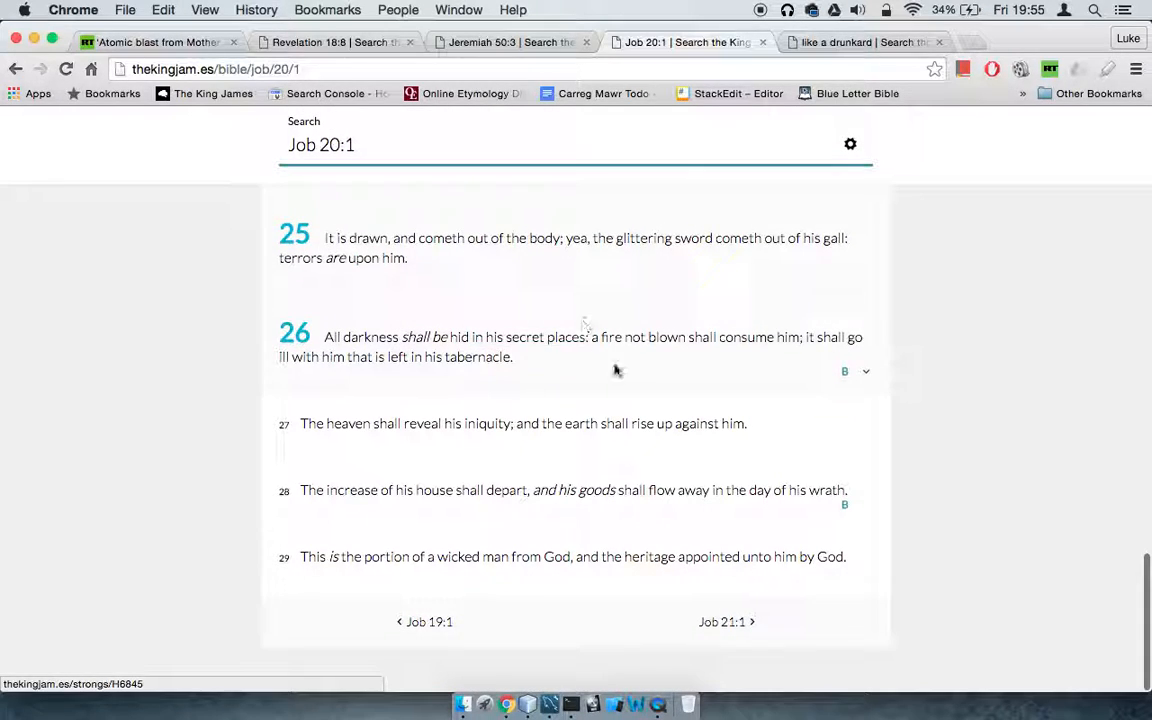
{"action": "mouse_move", "coordinate": [788, 336]}
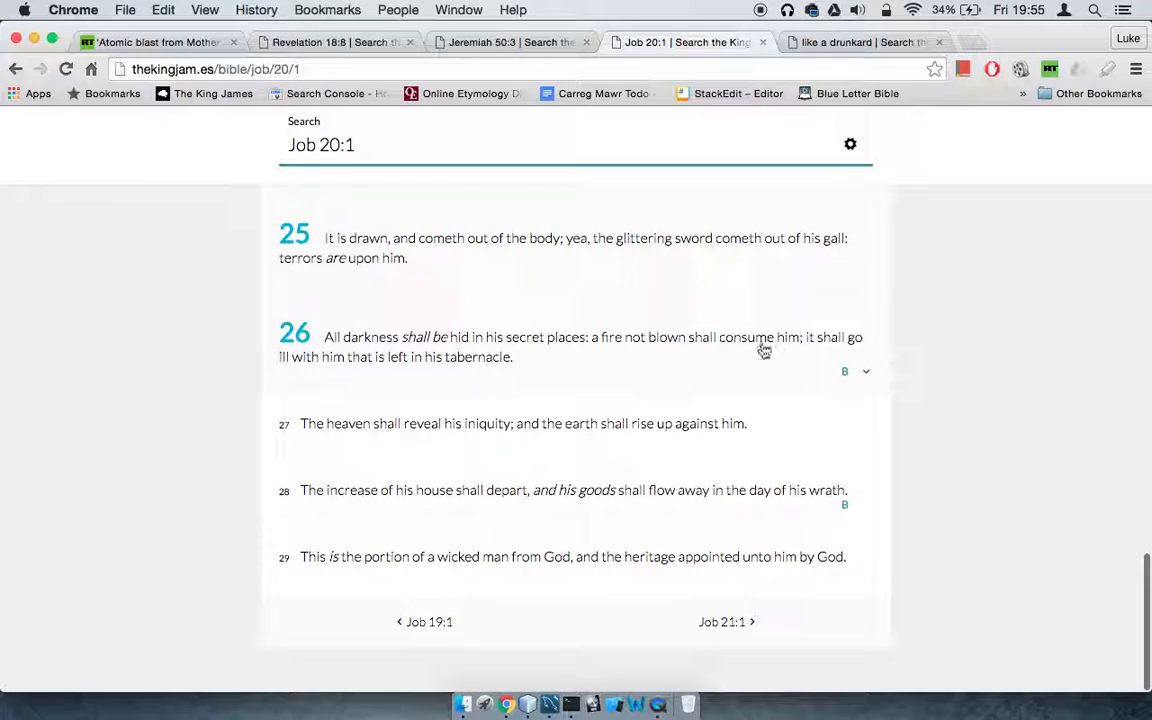
{"action": "mouse_move", "coordinate": [800, 370]}
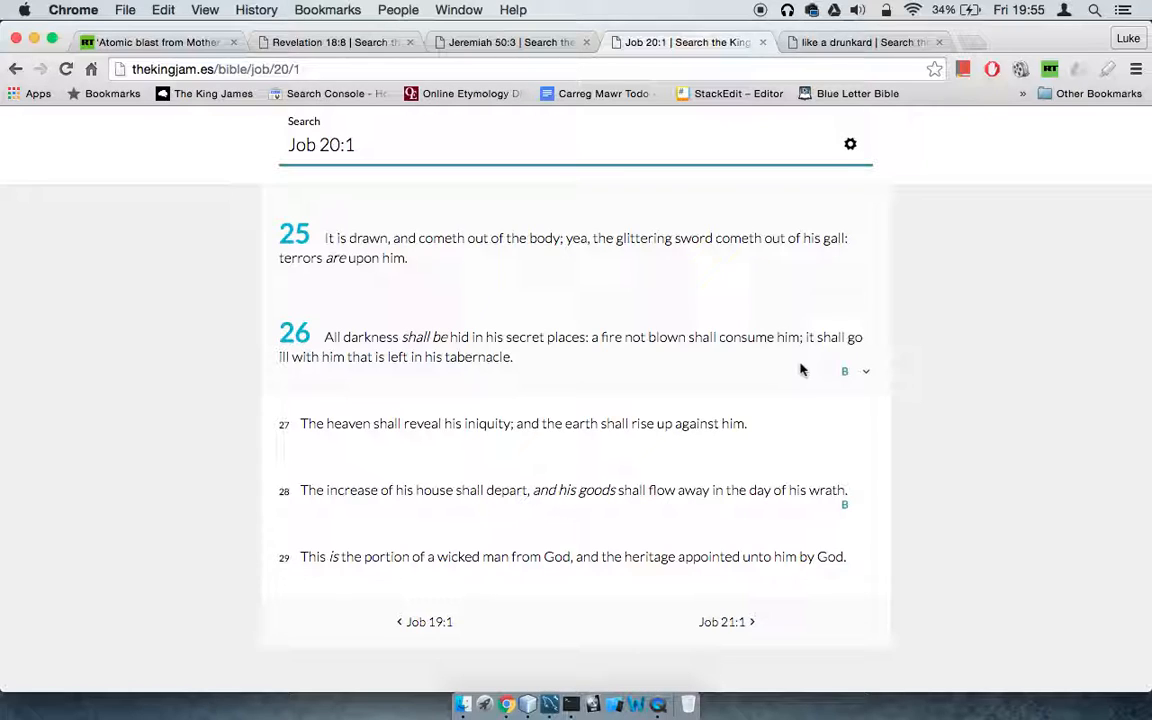
{"action": "mouse_move", "coordinate": [332, 378]}
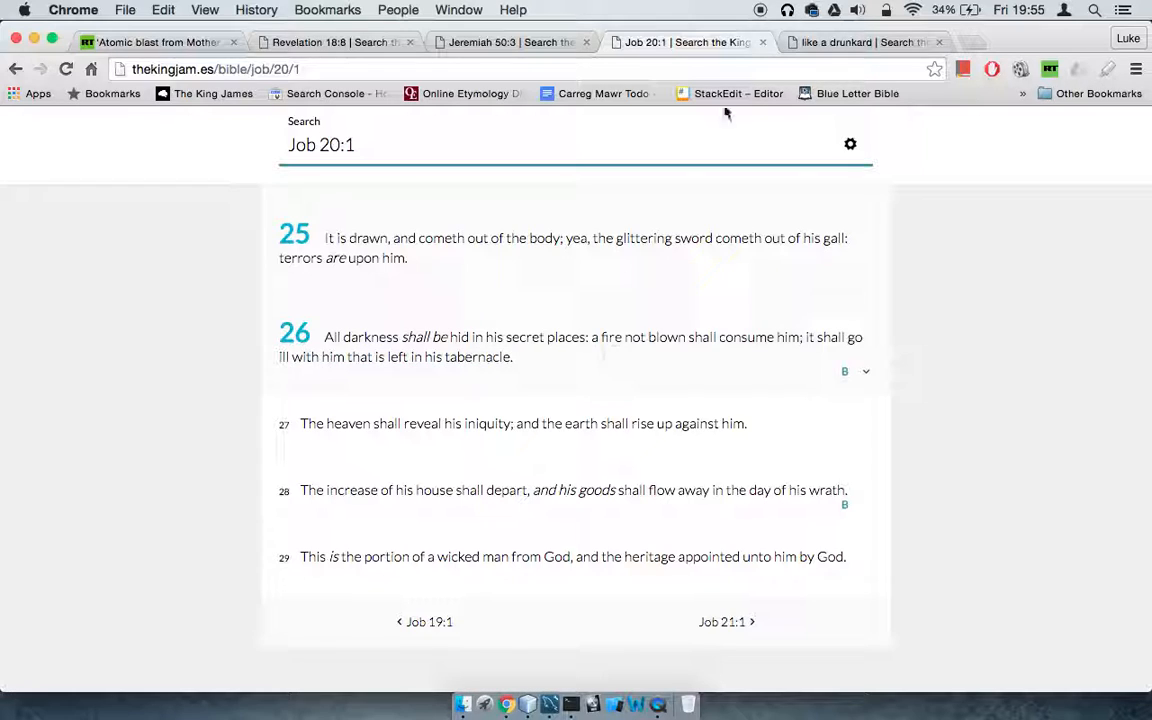
{"action": "left_click", "coordinate": [864, 42]}
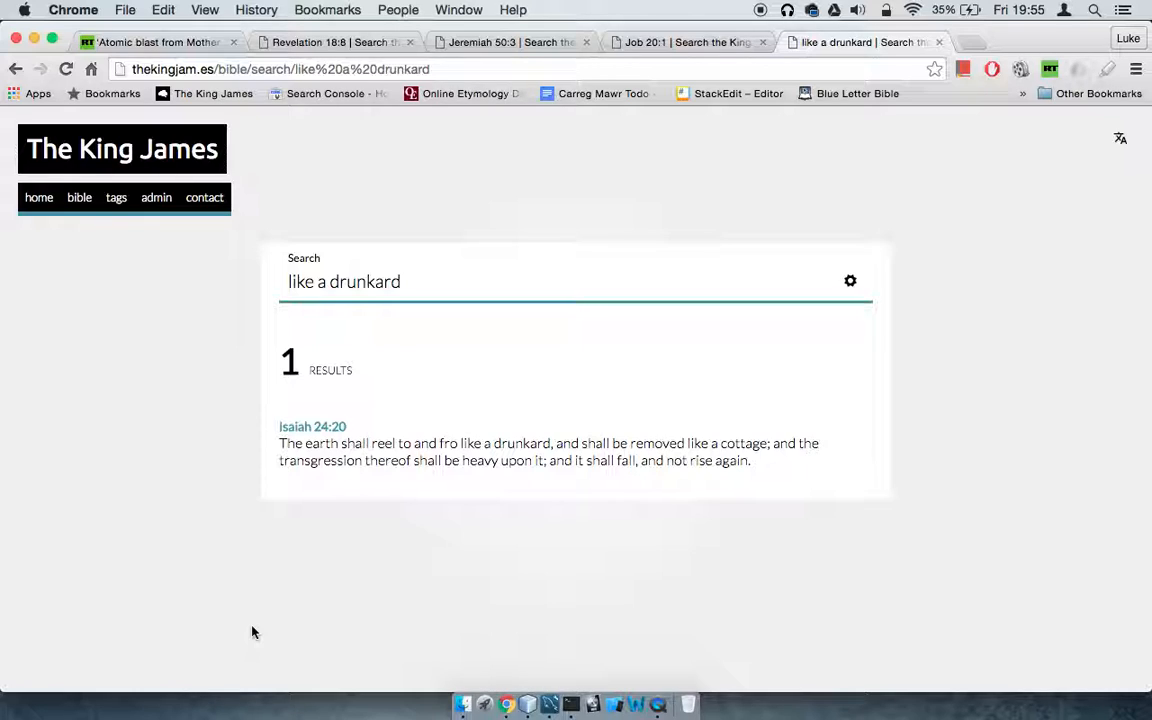
{"action": "mouse_move", "coordinate": [504, 444]}
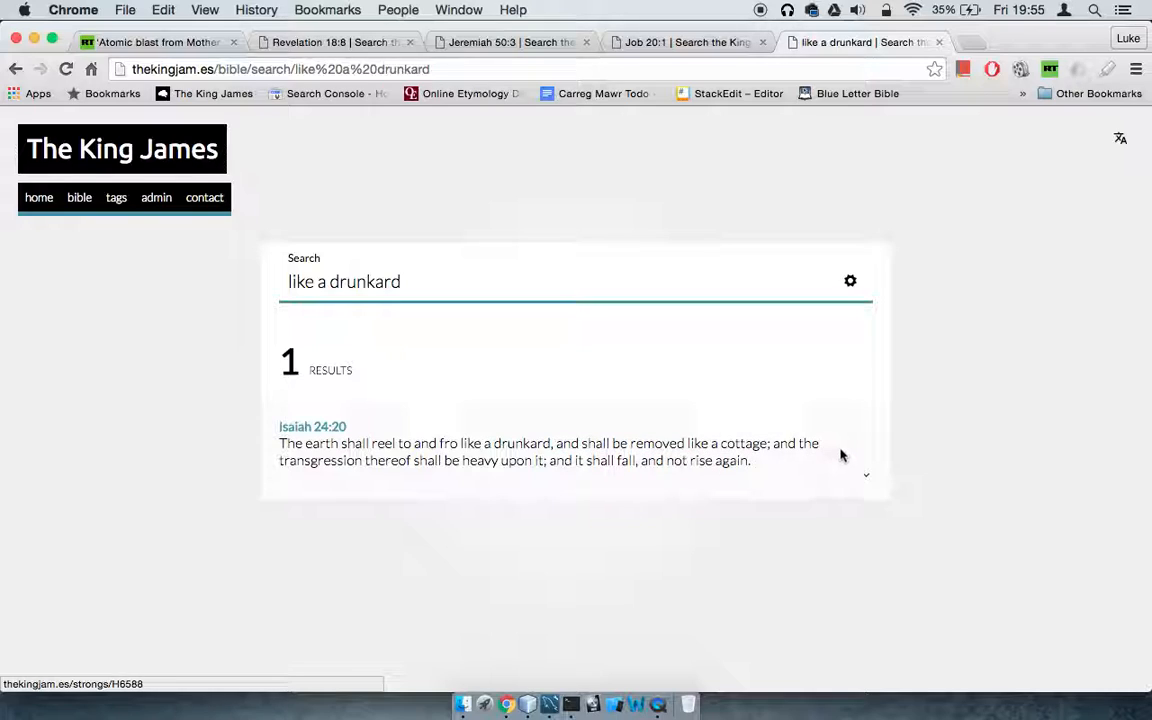
{"action": "mouse_move", "coordinate": [548, 476]}
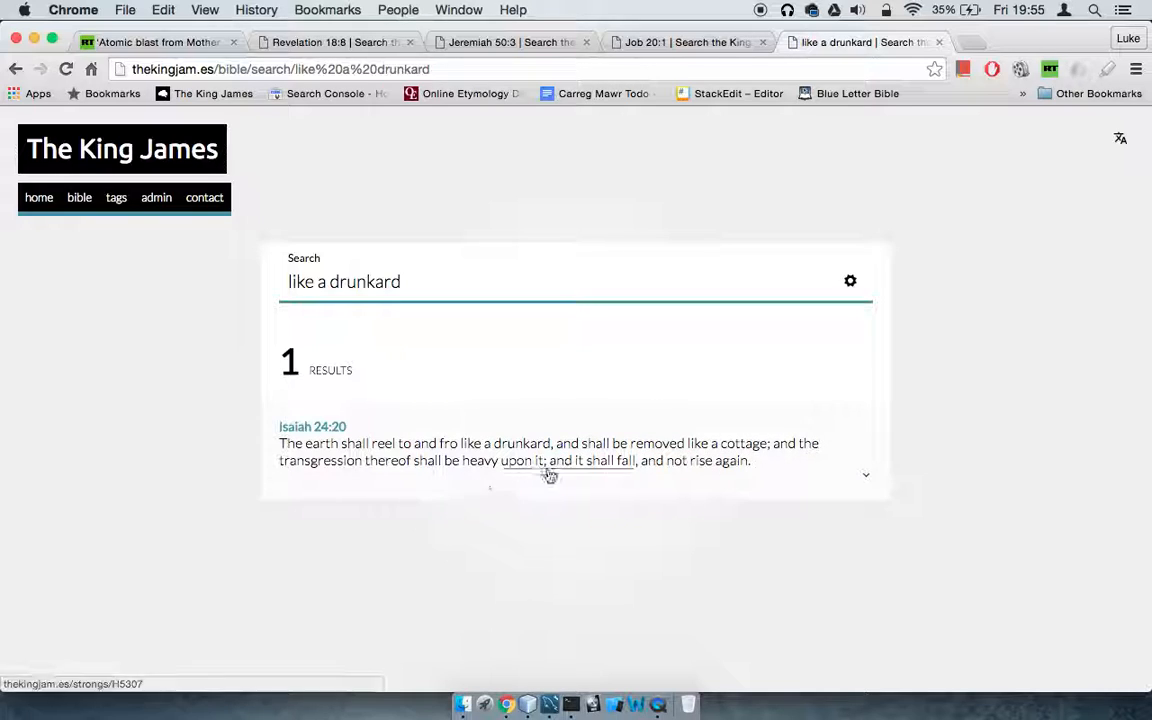
{"action": "mouse_move", "coordinate": [670, 518]}
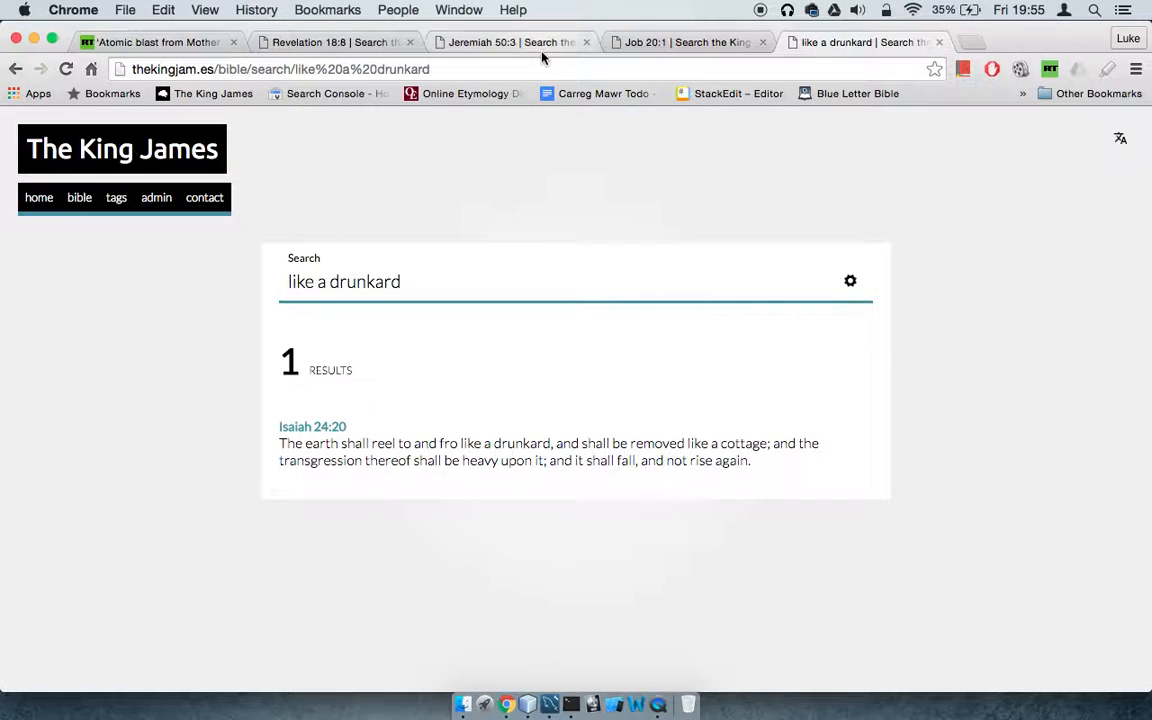
Return to the RT storm article and read down to the second ground-level Phoenix storm photo
{"action": "left_click", "coordinate": [510, 42]}
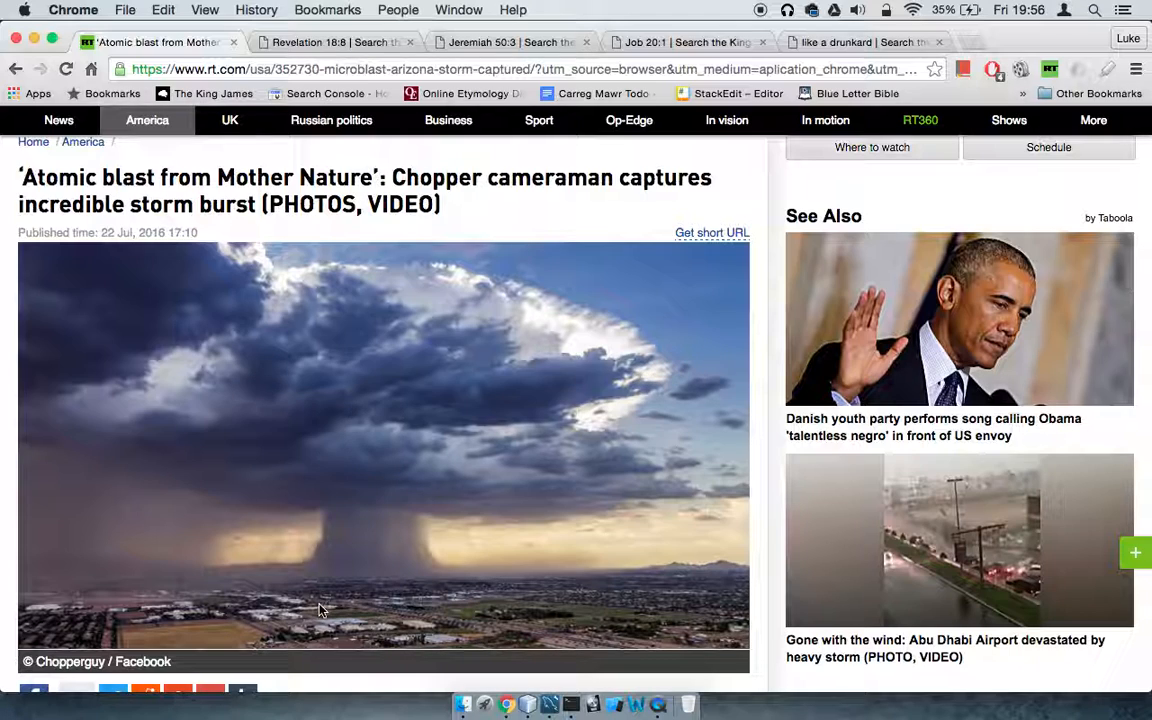
{"action": "mouse_move", "coordinate": [140, 396]}
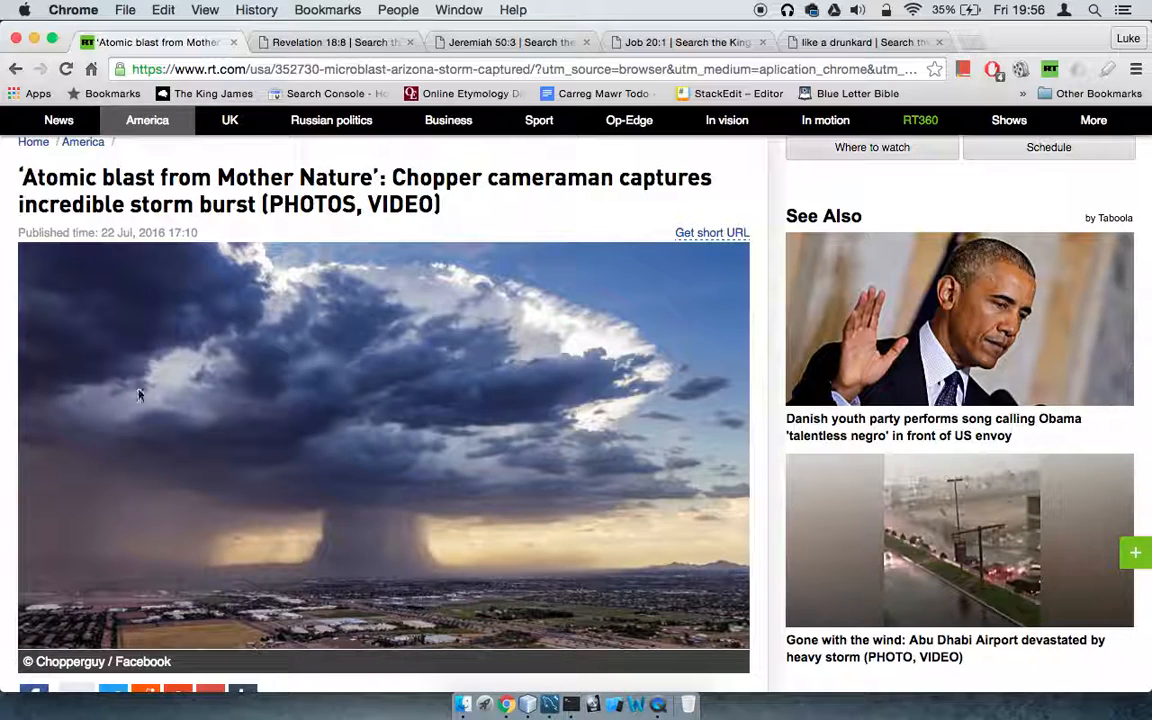
{"action": "scroll", "scroll_direction": "down", "scroll_amount": 3}
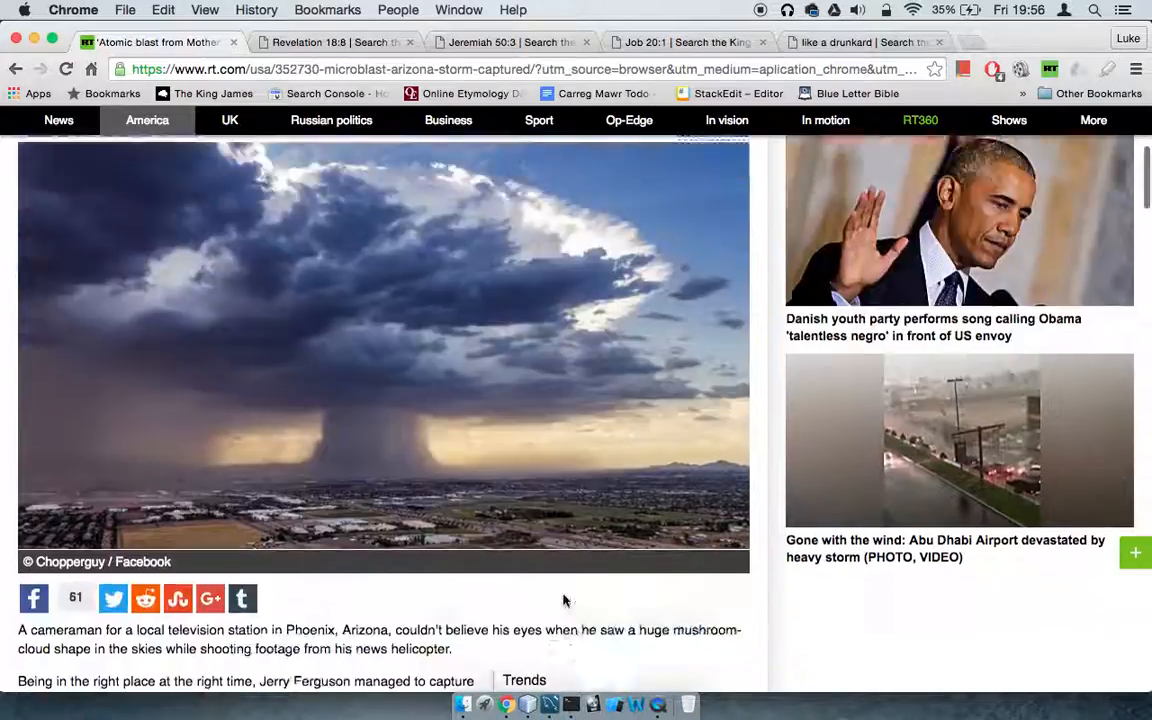
{"action": "scroll", "scroll_direction": "down", "scroll_amount": 3}
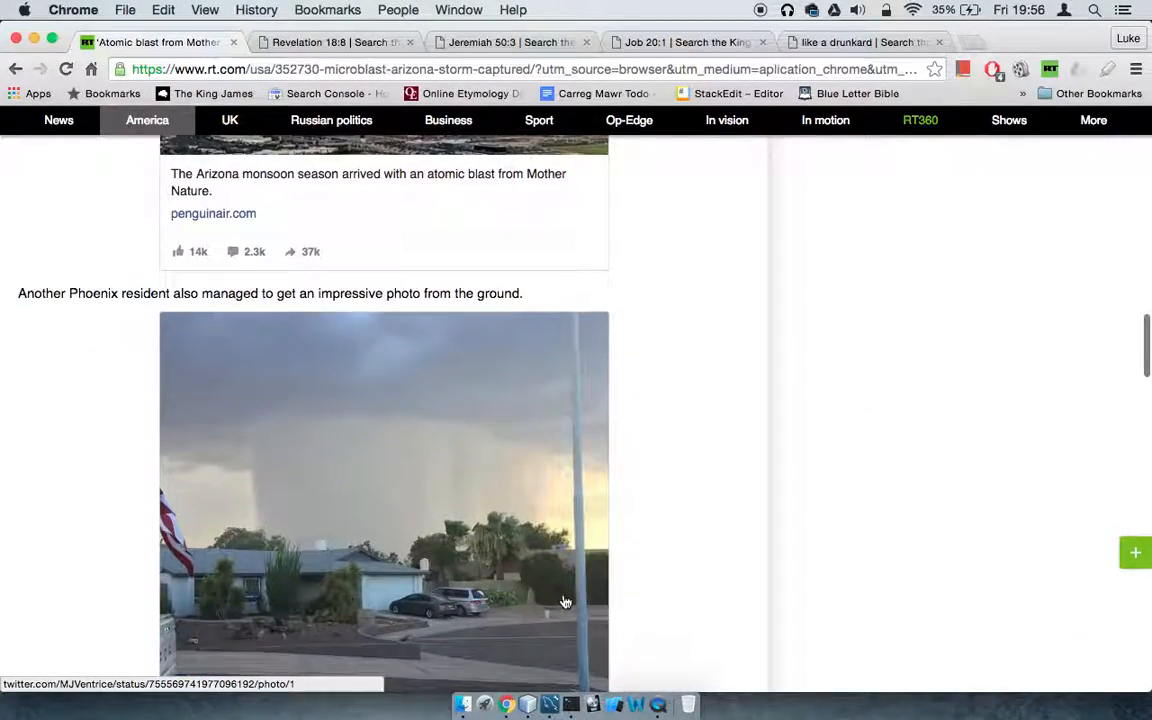
Go back to Jeremiah 50 verses 12–16 about Babylon's desolation
{"action": "left_click", "coordinate": [512, 42]}
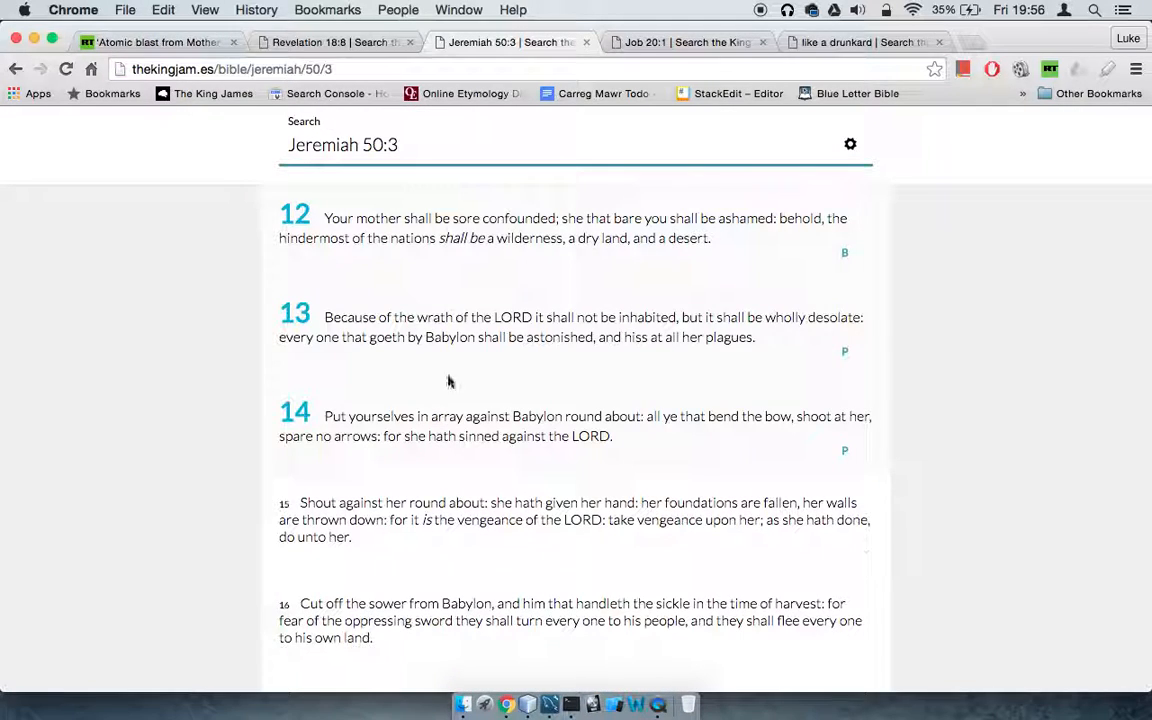
{"action": "mouse_move", "coordinate": [956, 408]}
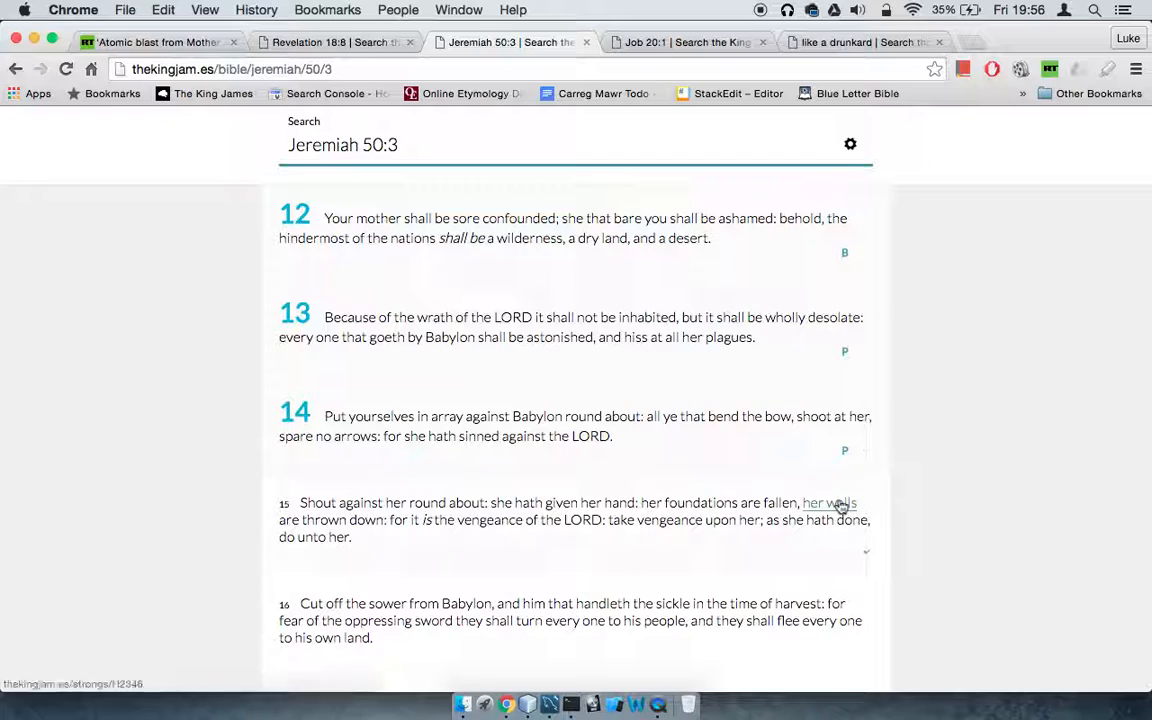
{"action": "mouse_move", "coordinate": [956, 492]}
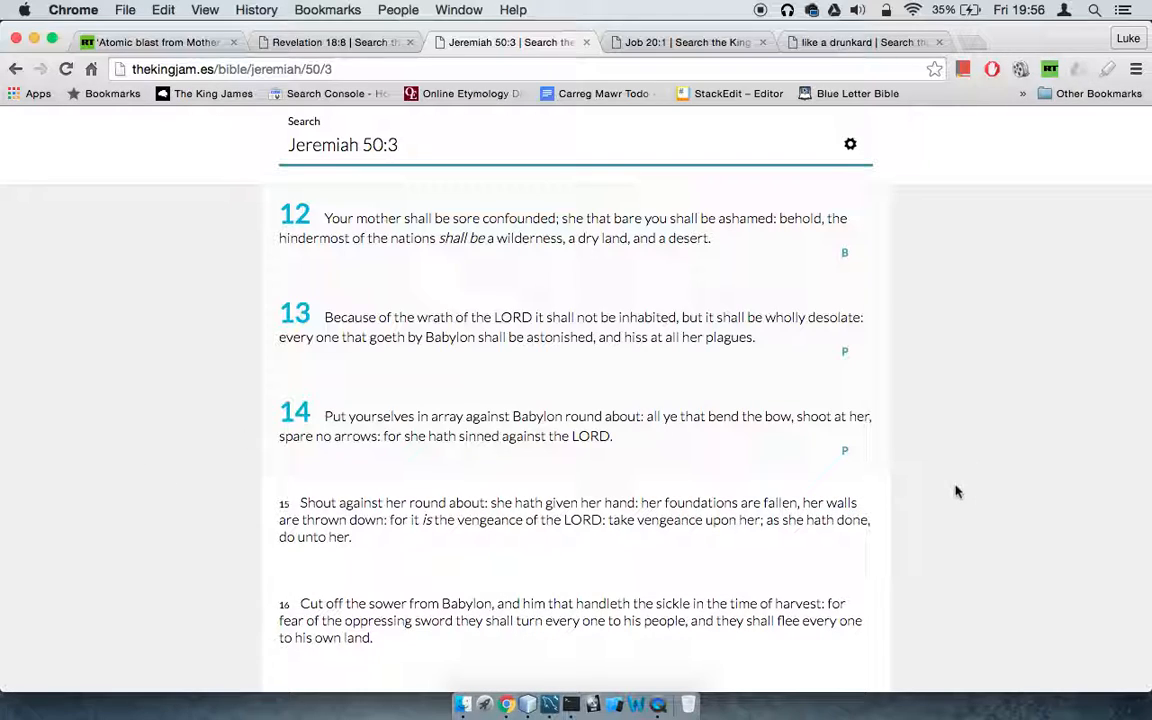